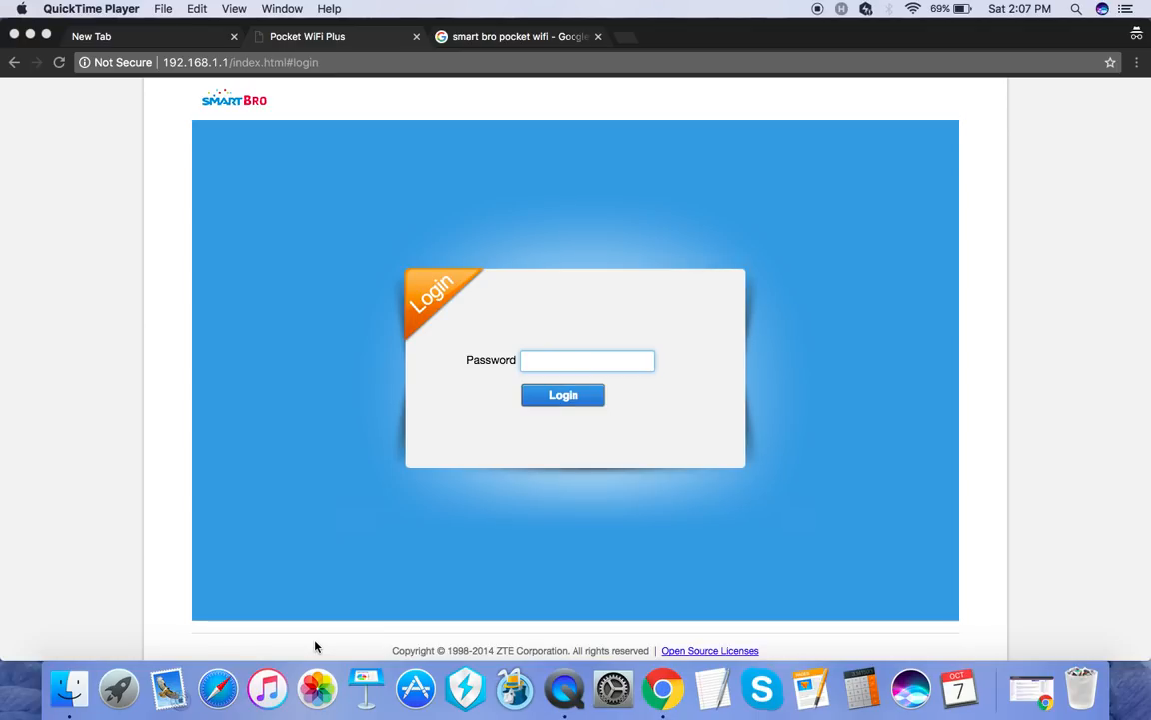
pyautogui.moveTo(492, 48)
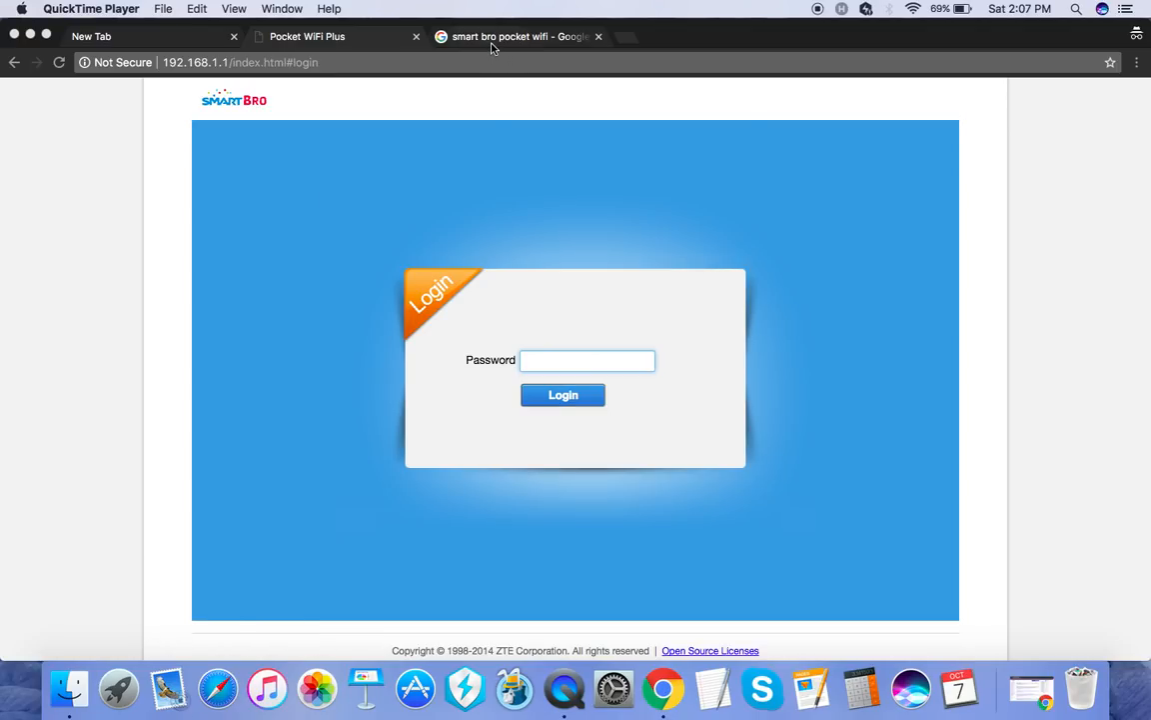
# Browse several Smart Bro pocket WiFi image previews in Google Images, then return to the grid top.
pyautogui.click(513, 37)
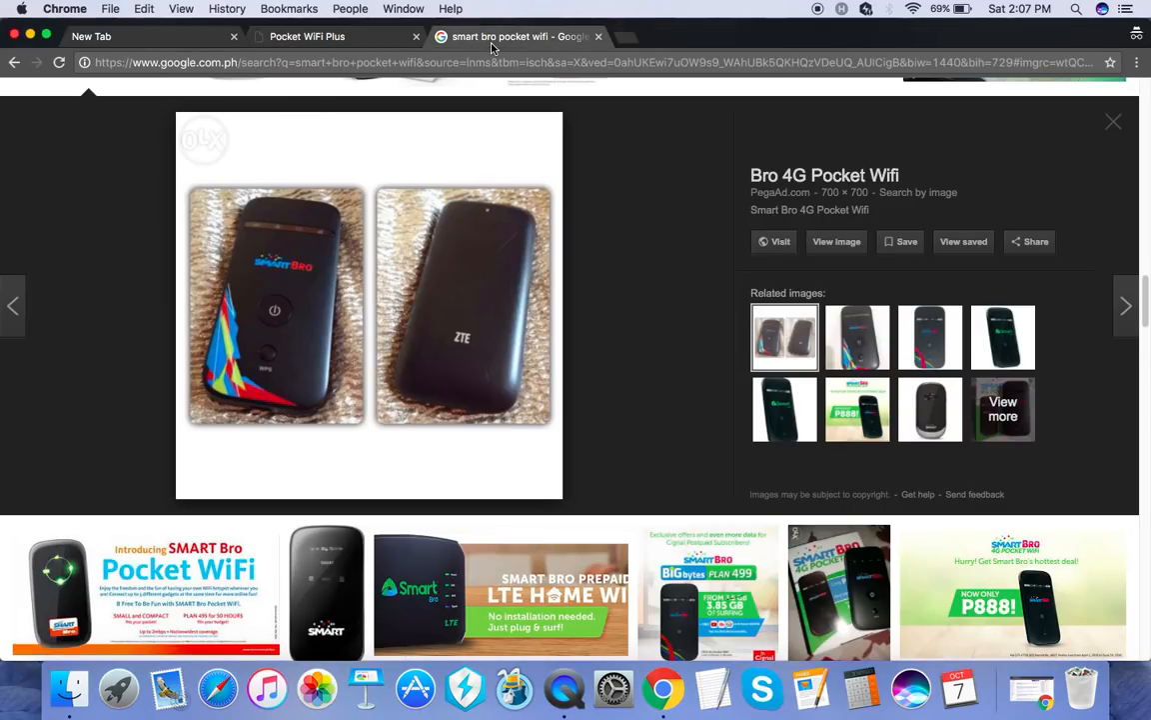
pyautogui.moveTo(494, 47)
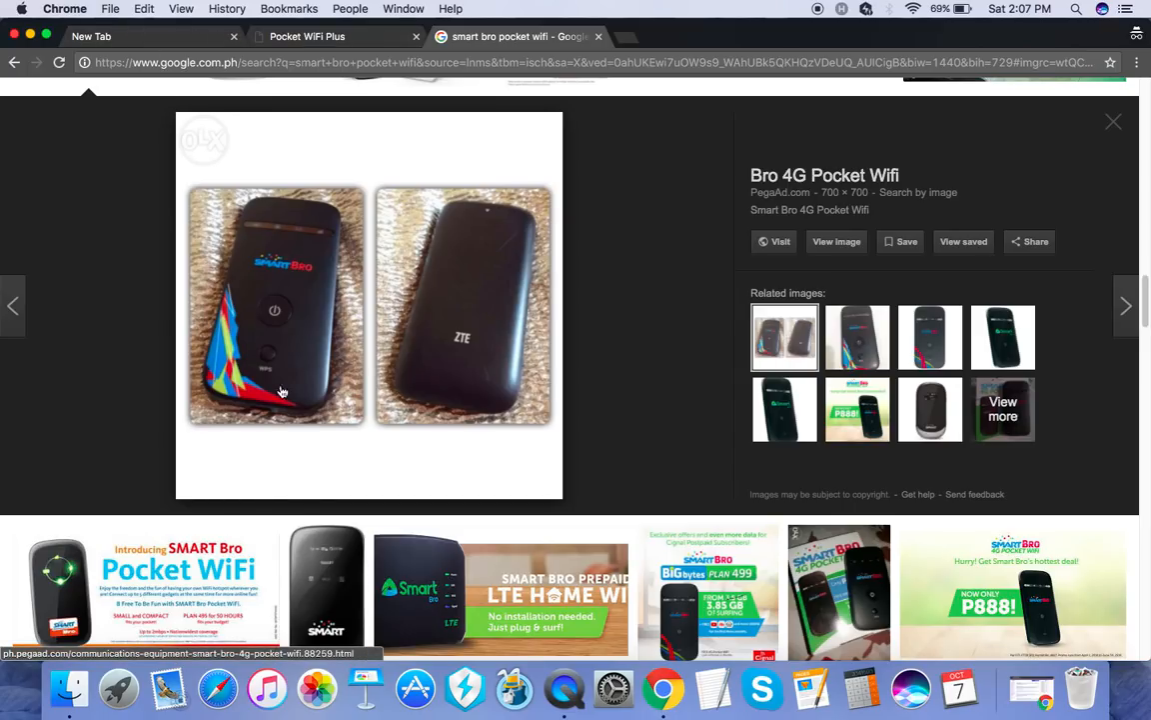
pyautogui.moveTo(471, 363)
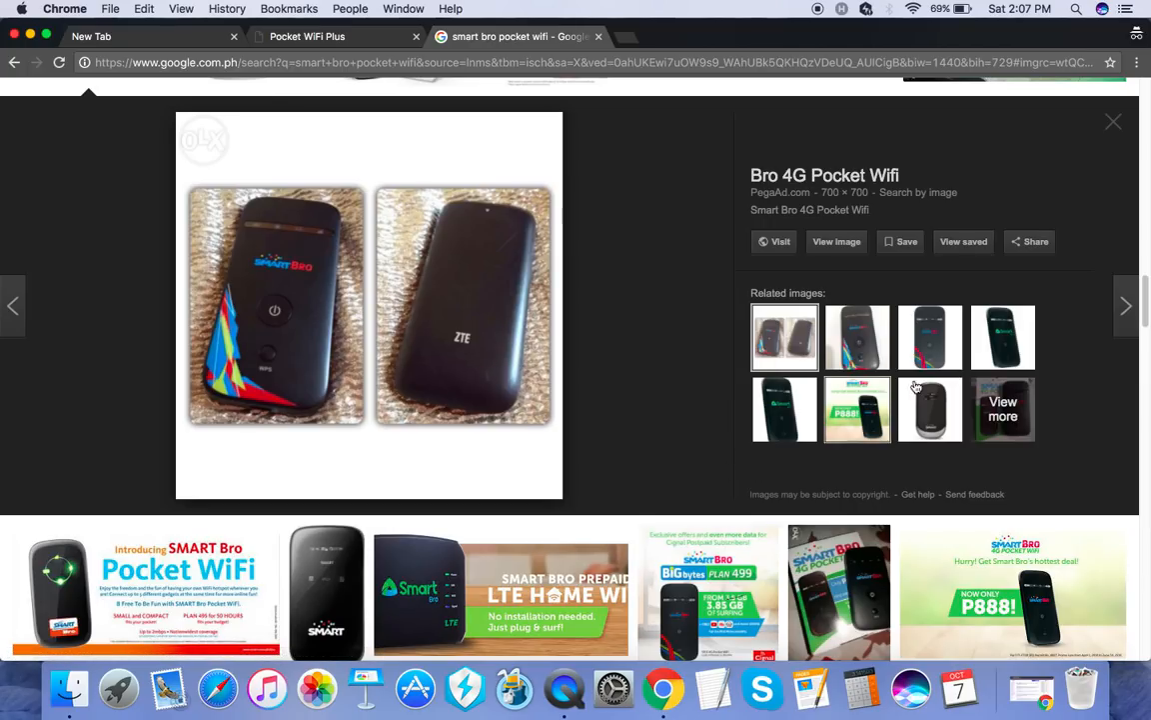
pyautogui.click(930, 336)
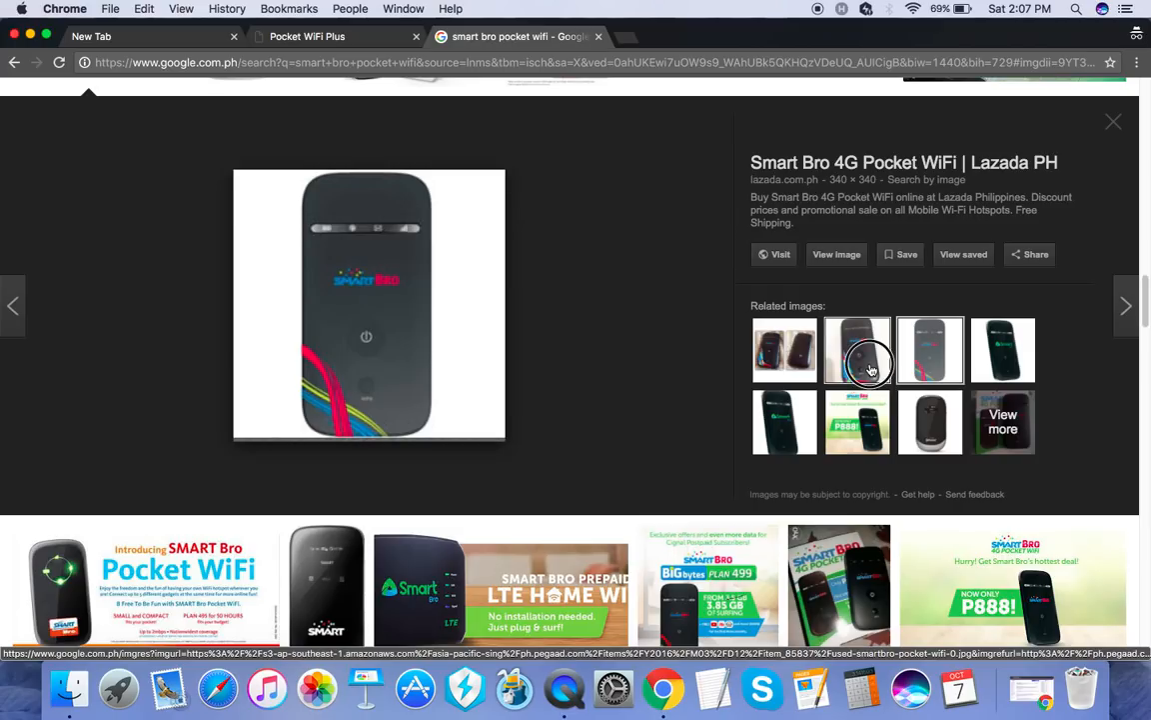
pyautogui.click(858, 350)
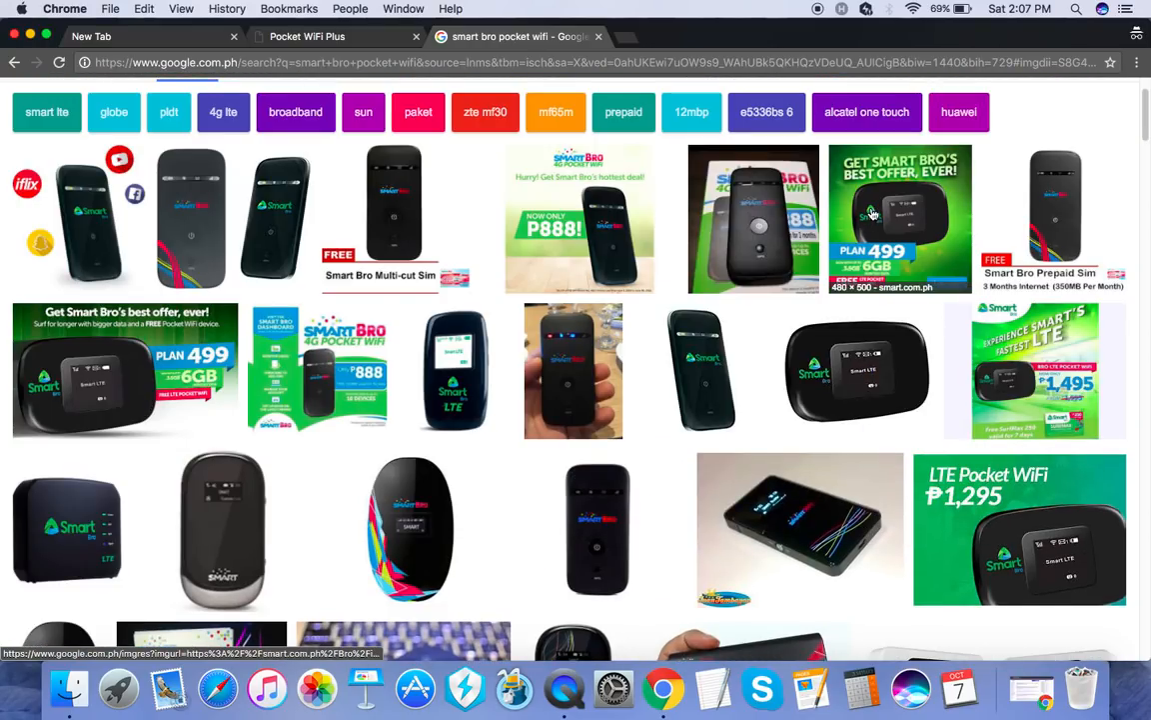
pyautogui.moveTo(278, 190)
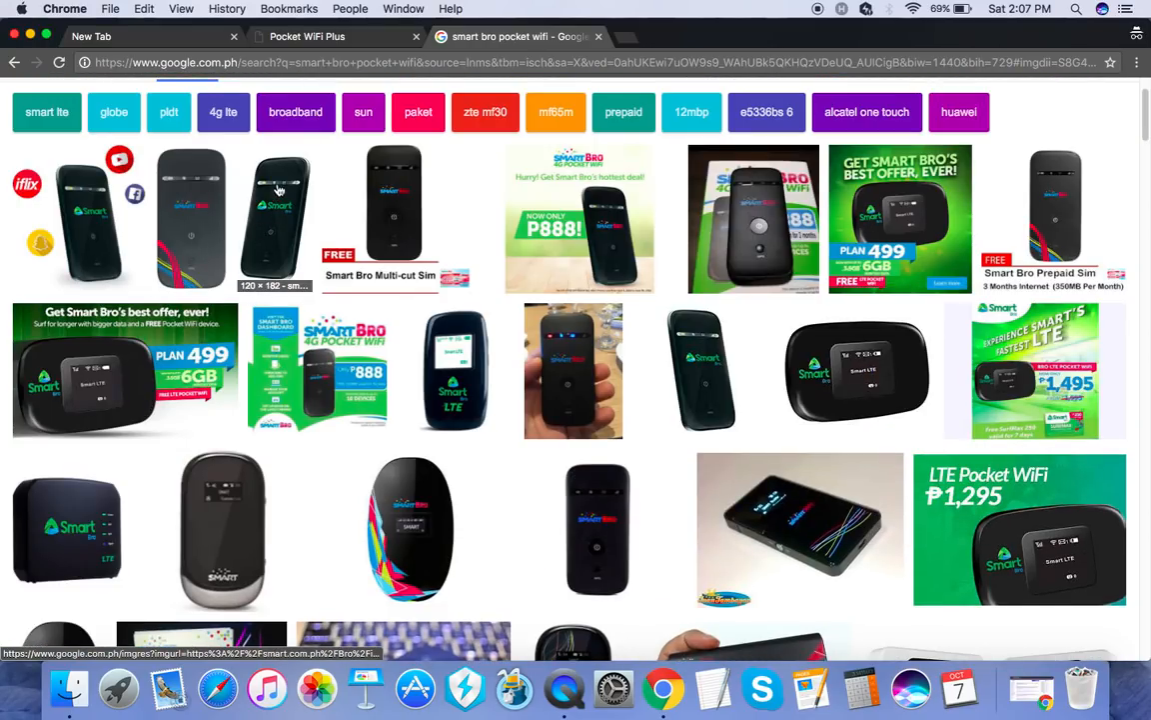
pyautogui.moveTo(649, 509)
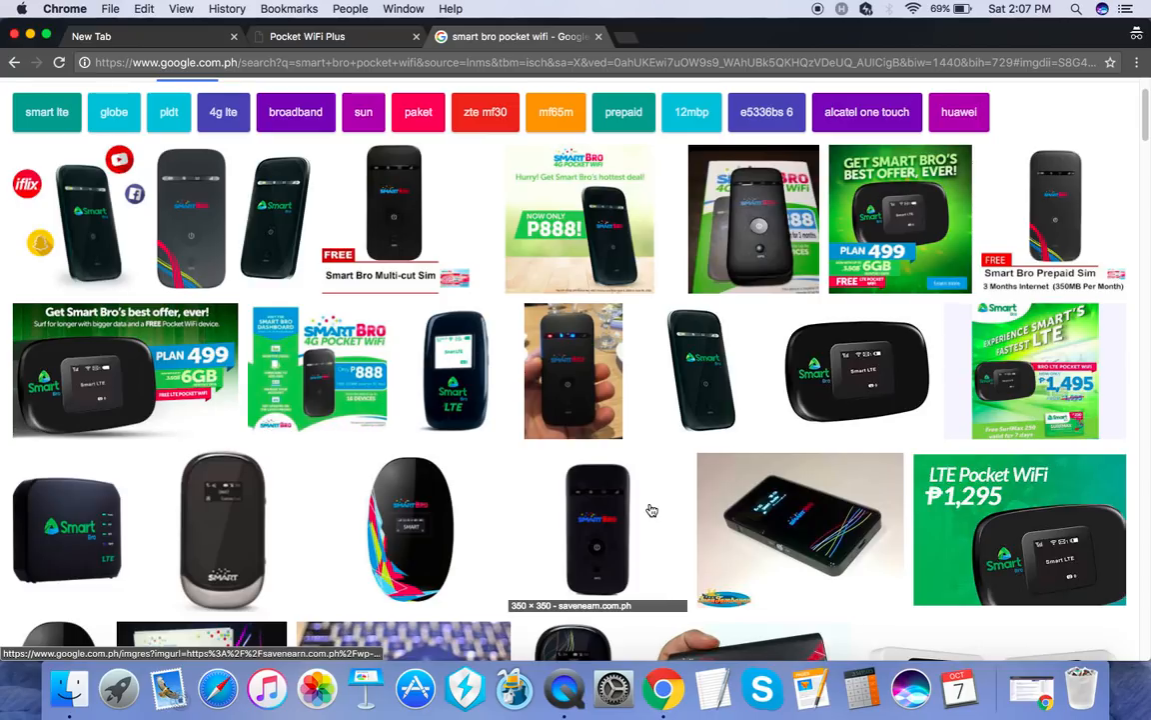
pyautogui.scroll(-3)
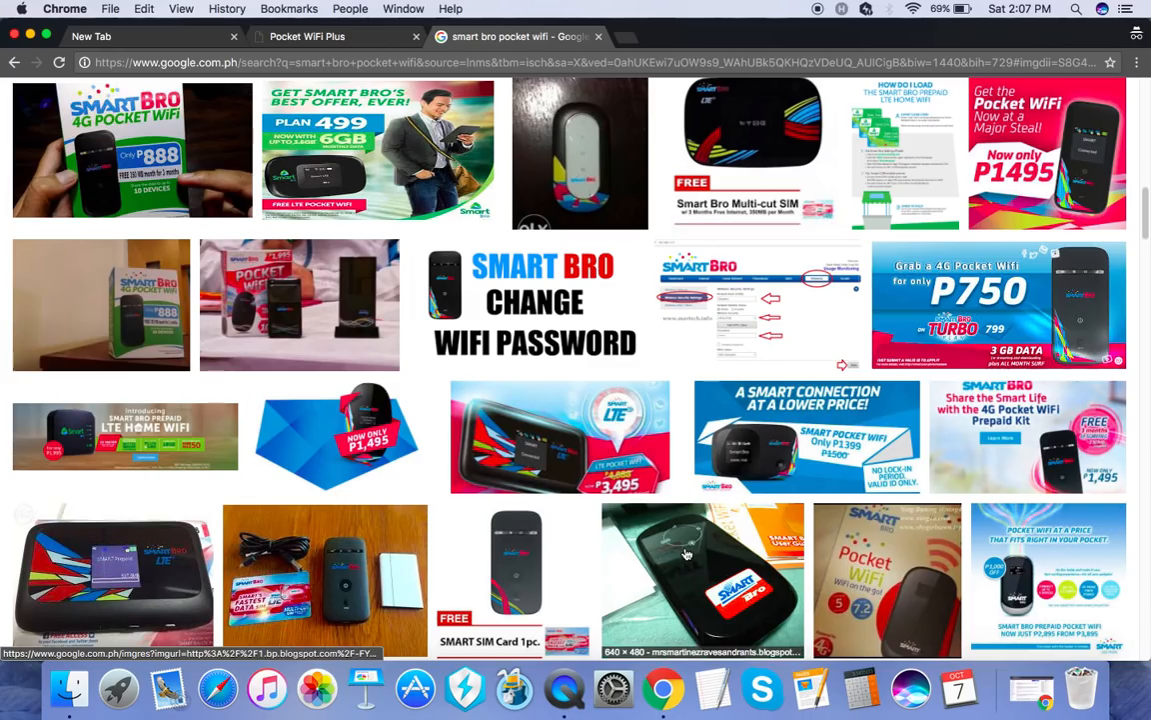
pyautogui.click(685, 581)
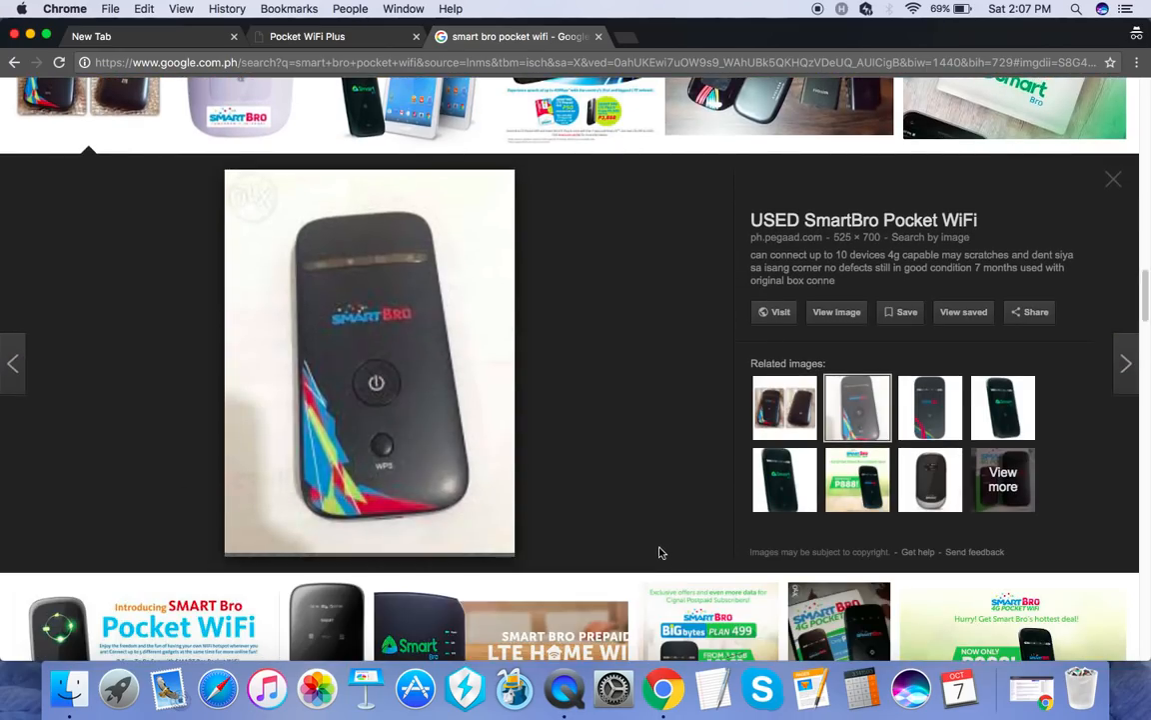
pyautogui.scroll(-3)
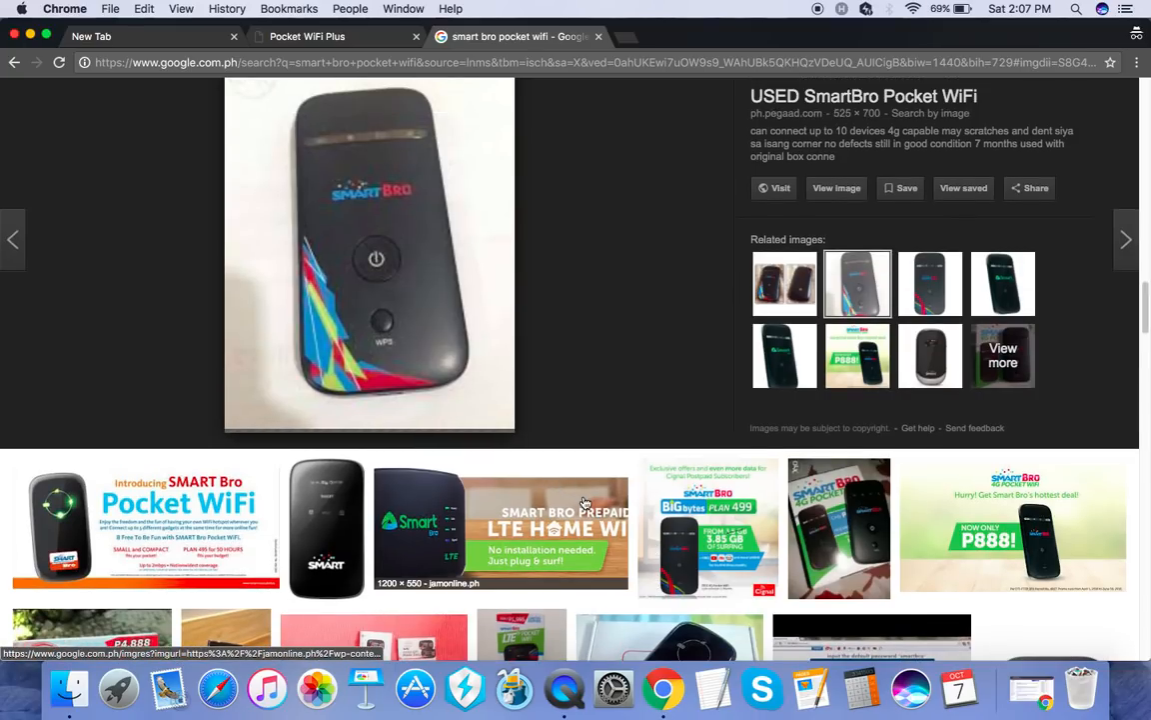
pyautogui.moveTo(577, 424)
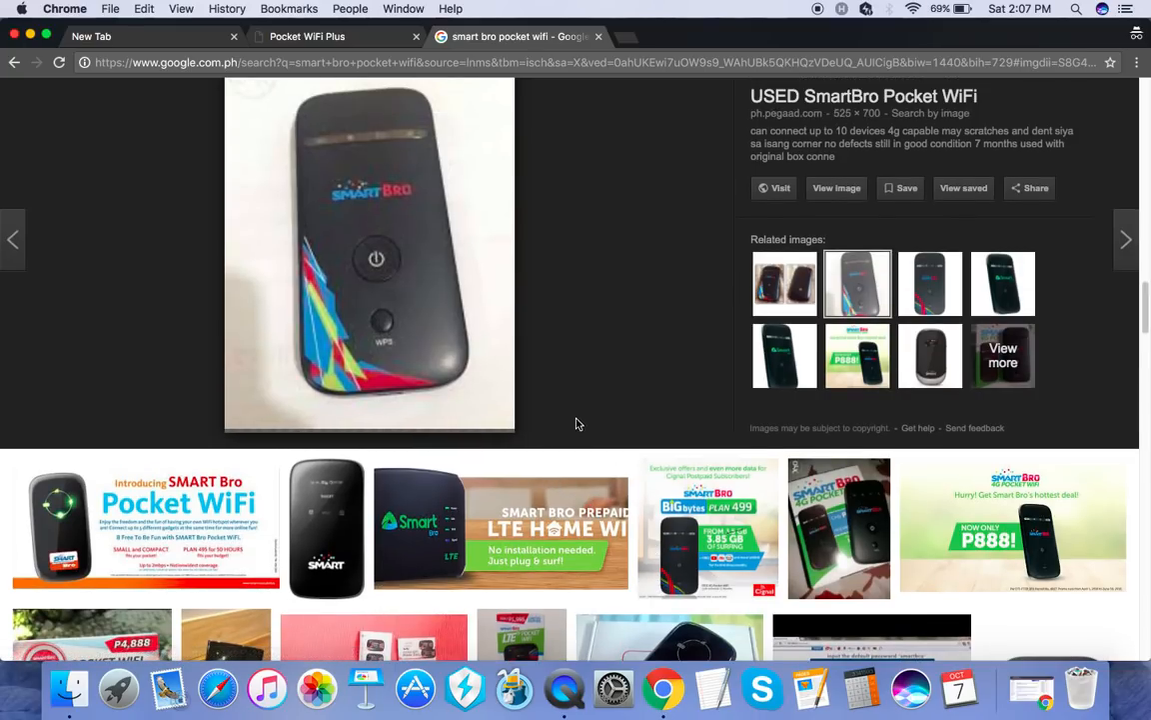
pyautogui.moveTo(594, 398)
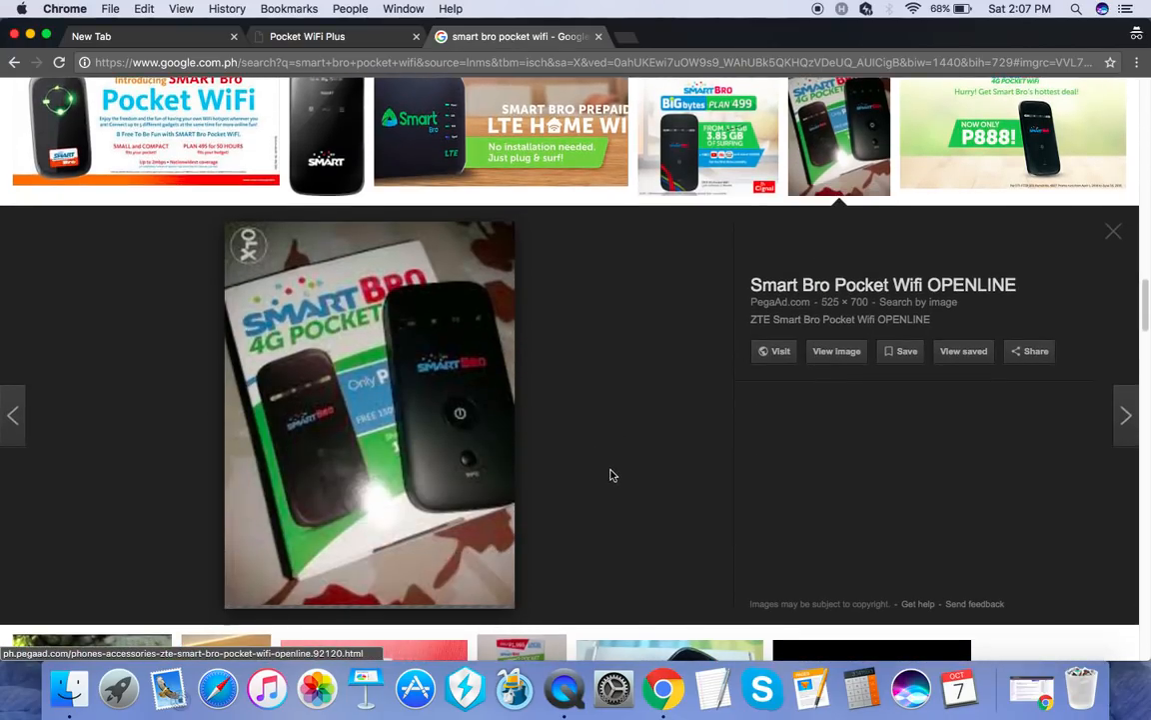
pyautogui.scroll(-3)
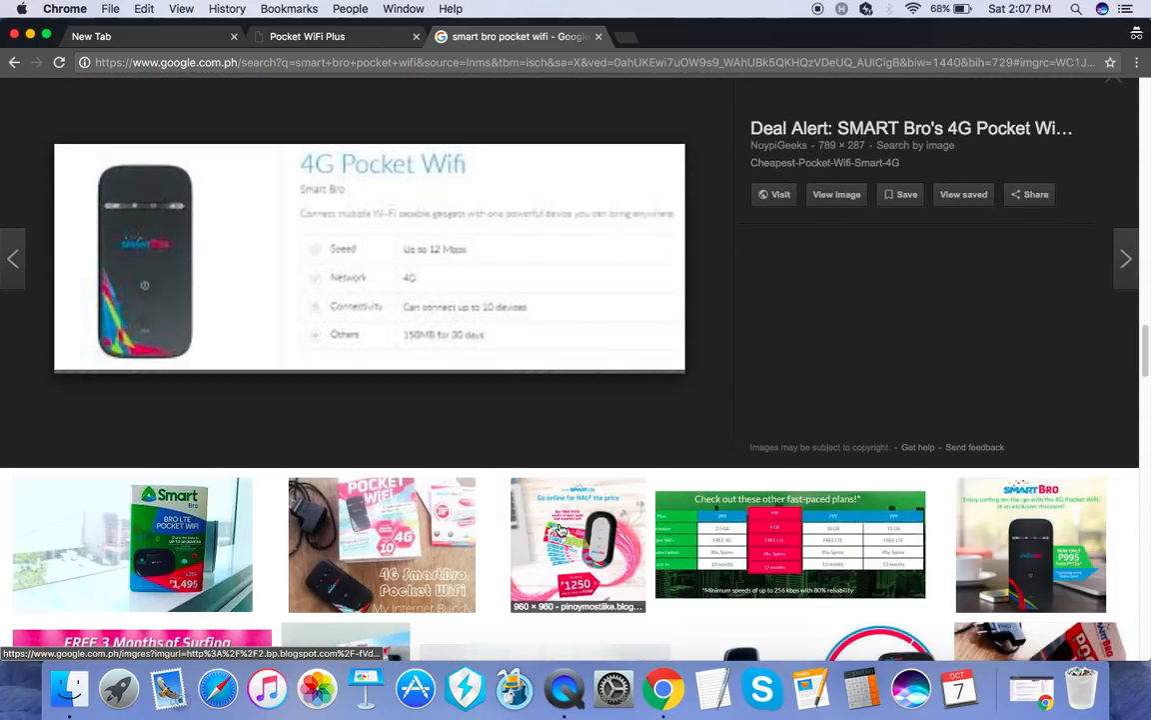
pyautogui.scroll(-3)
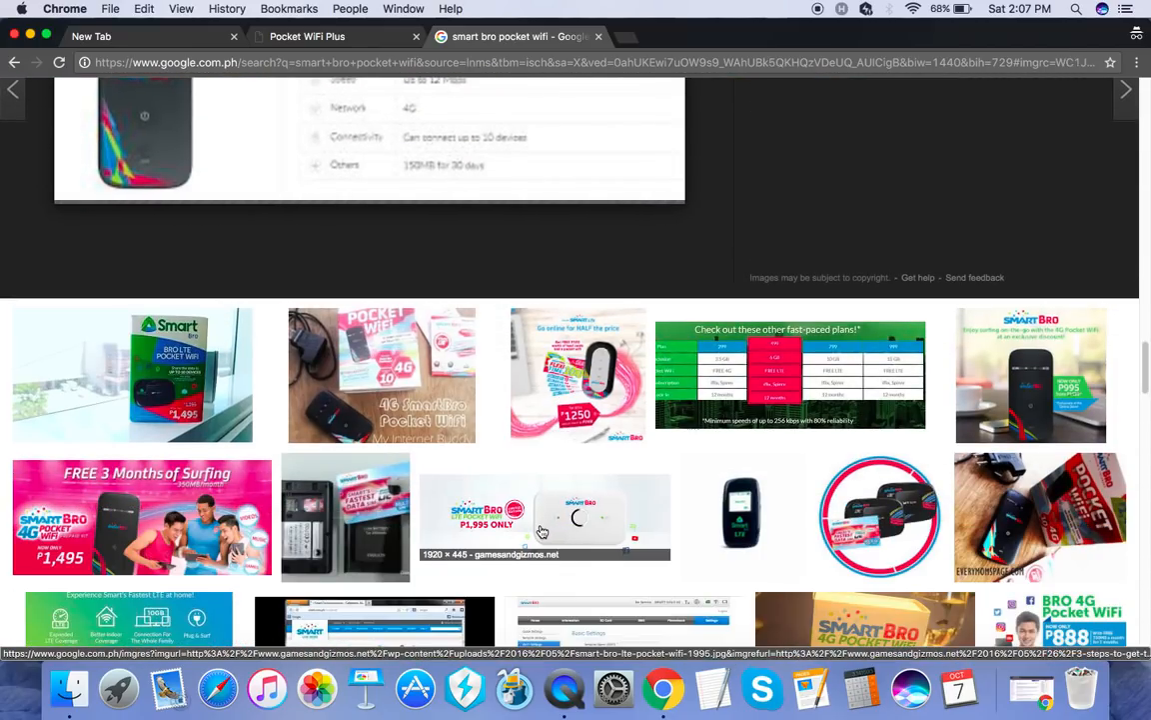
pyautogui.scroll(3)
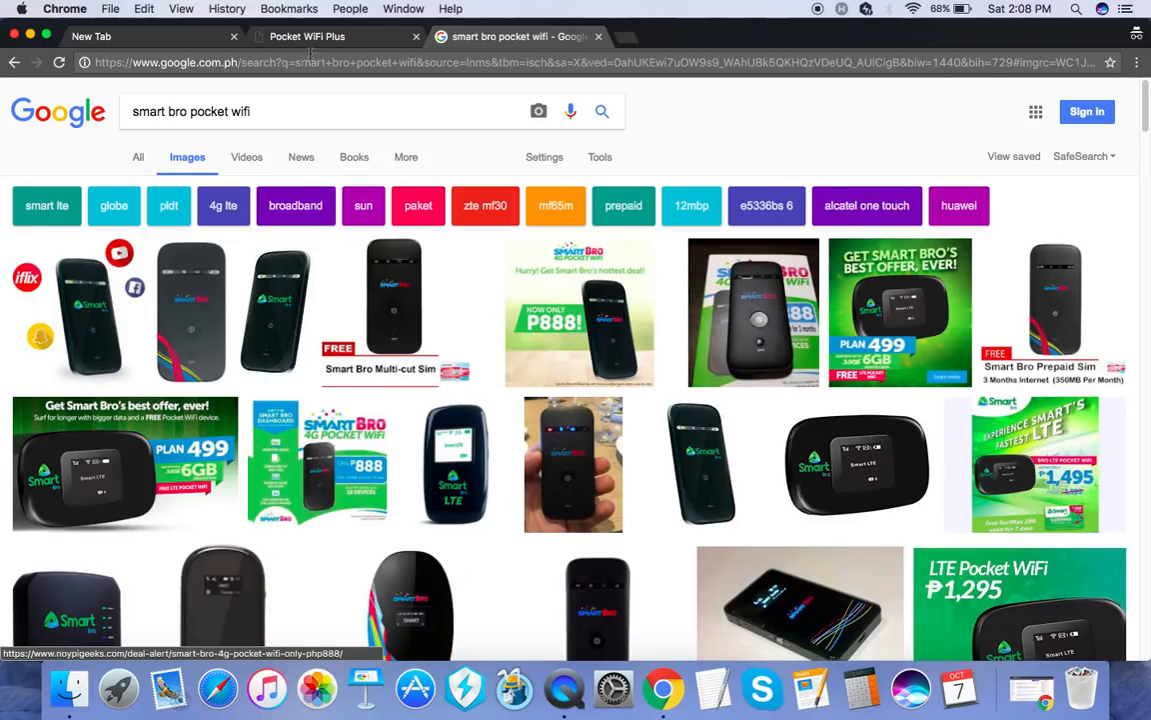
# Return to the Pocket WiFi Plus tab and reload the 192.168.1.1 admin login page.
pyautogui.click(314, 36)
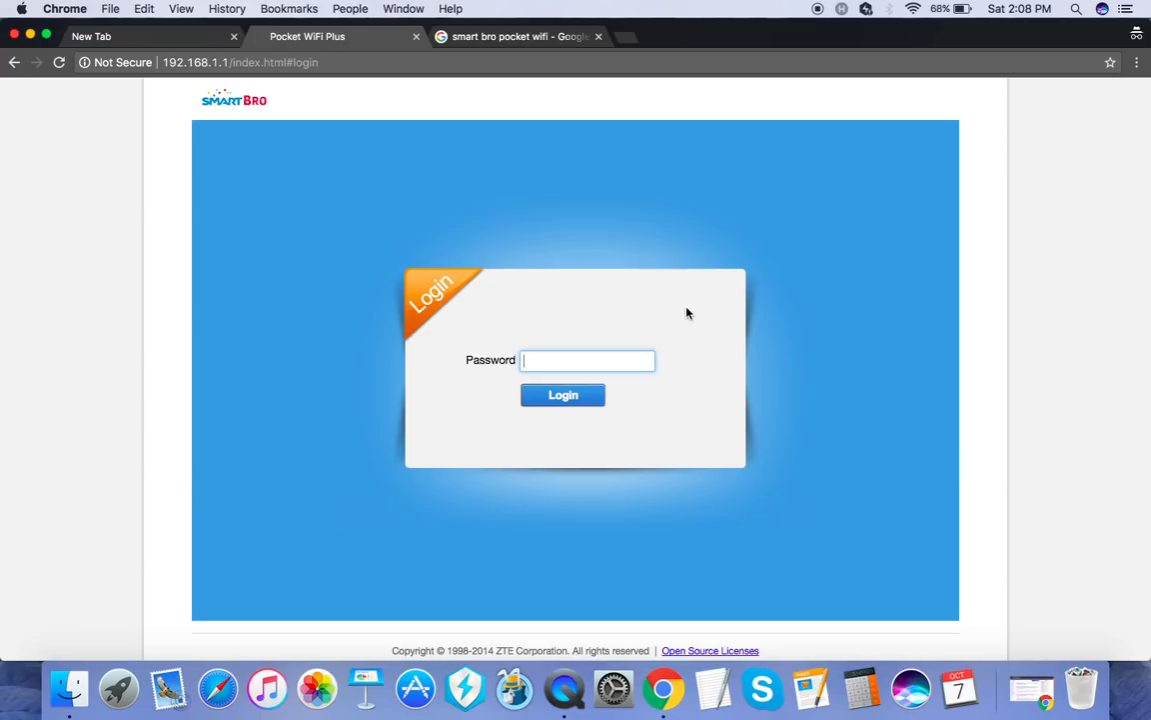
pyautogui.click(236, 63)
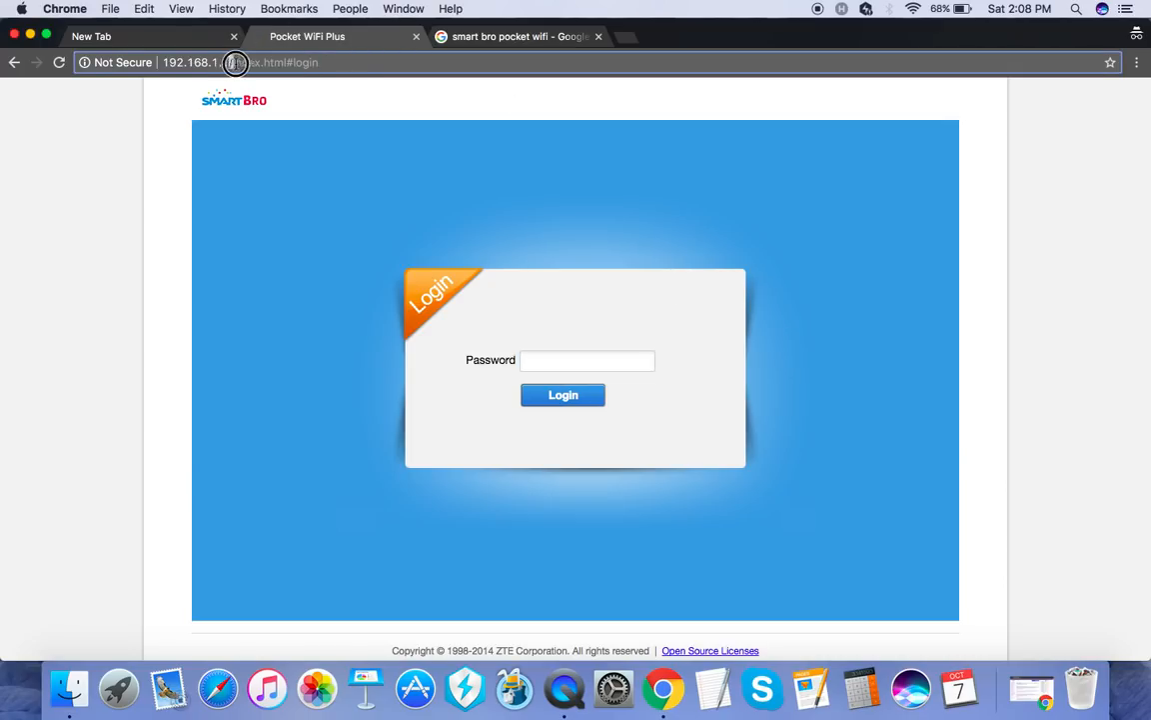
pyautogui.click(238, 64)
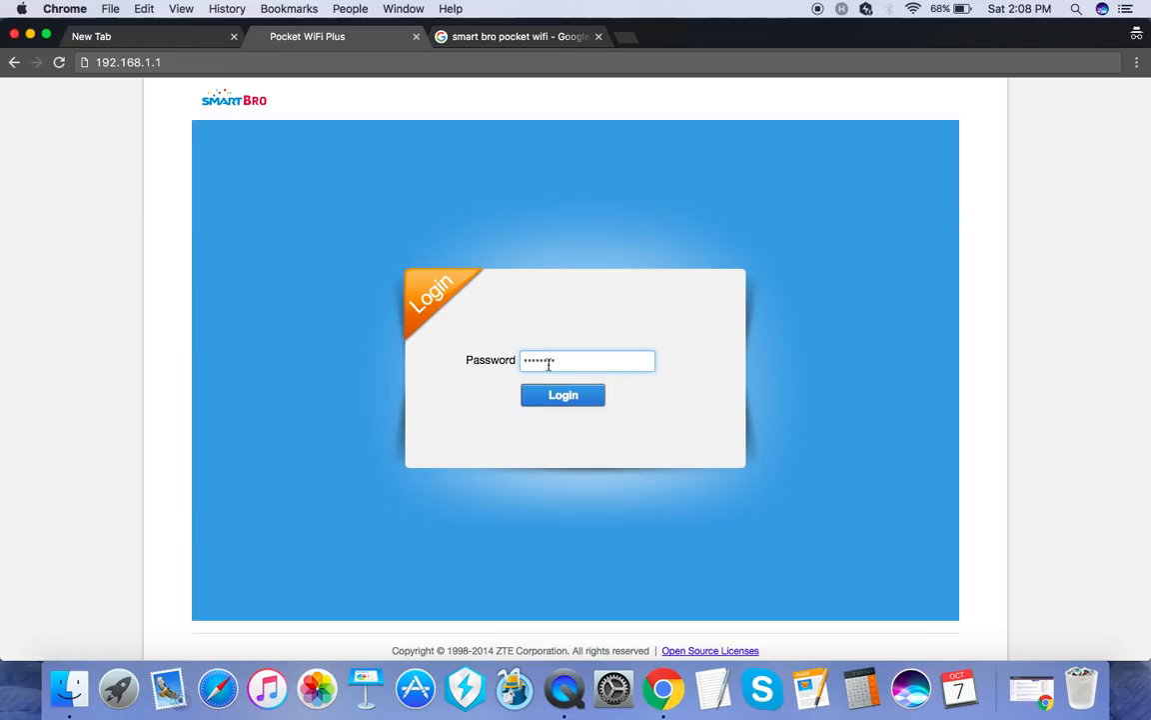
pyautogui.click(562, 395)
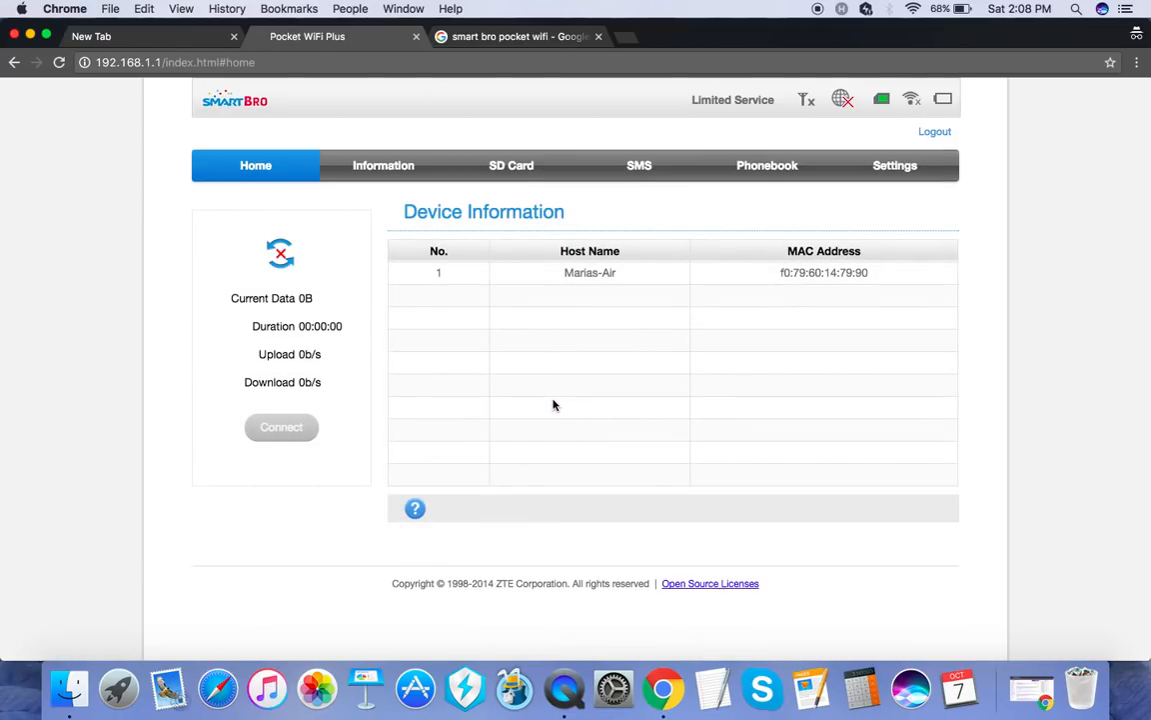
pyautogui.click(281, 427)
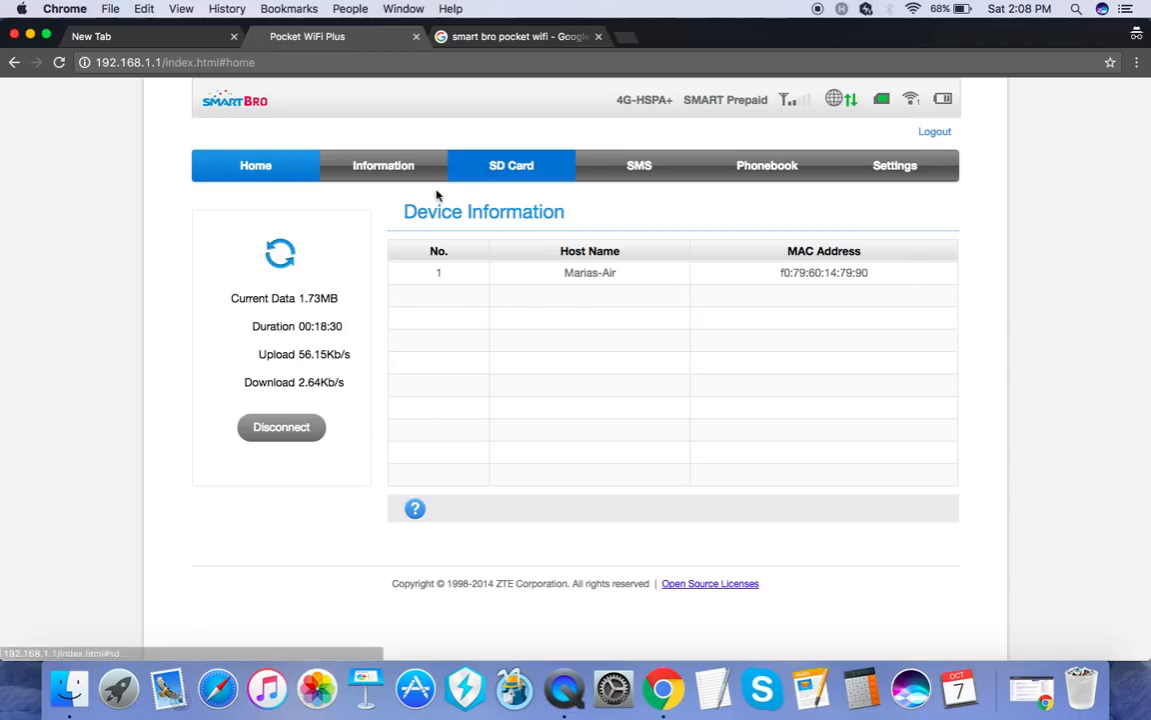
pyautogui.click(255, 165)
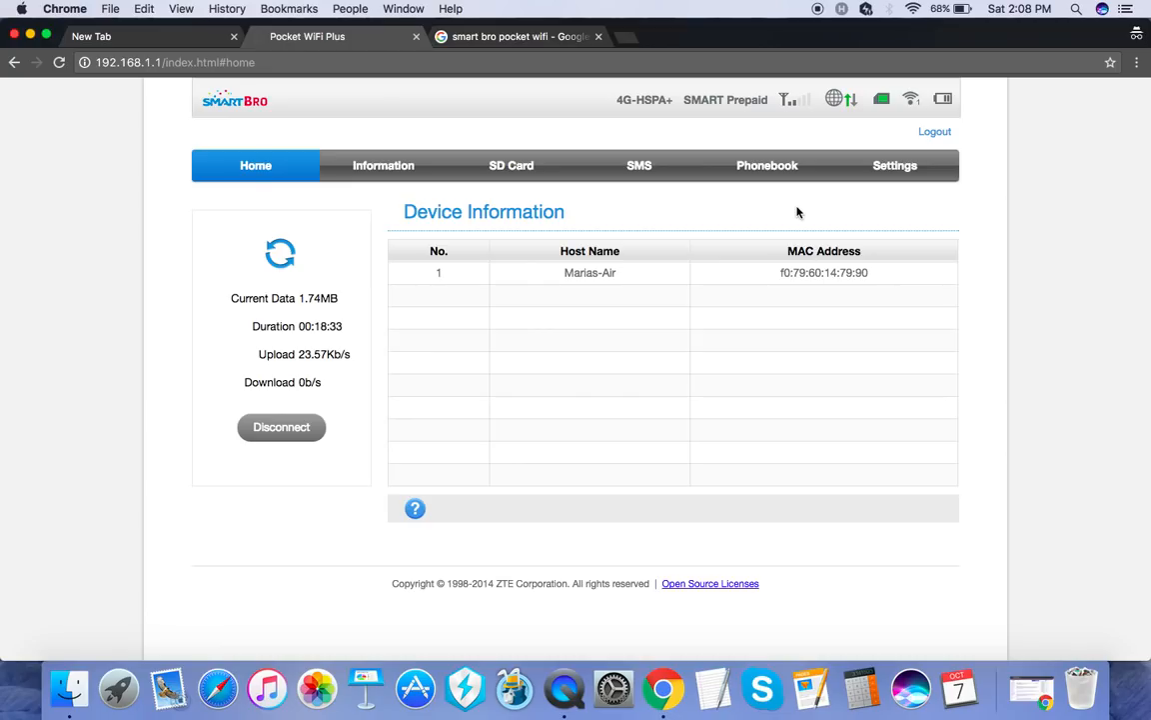
pyautogui.moveTo(192, 221)
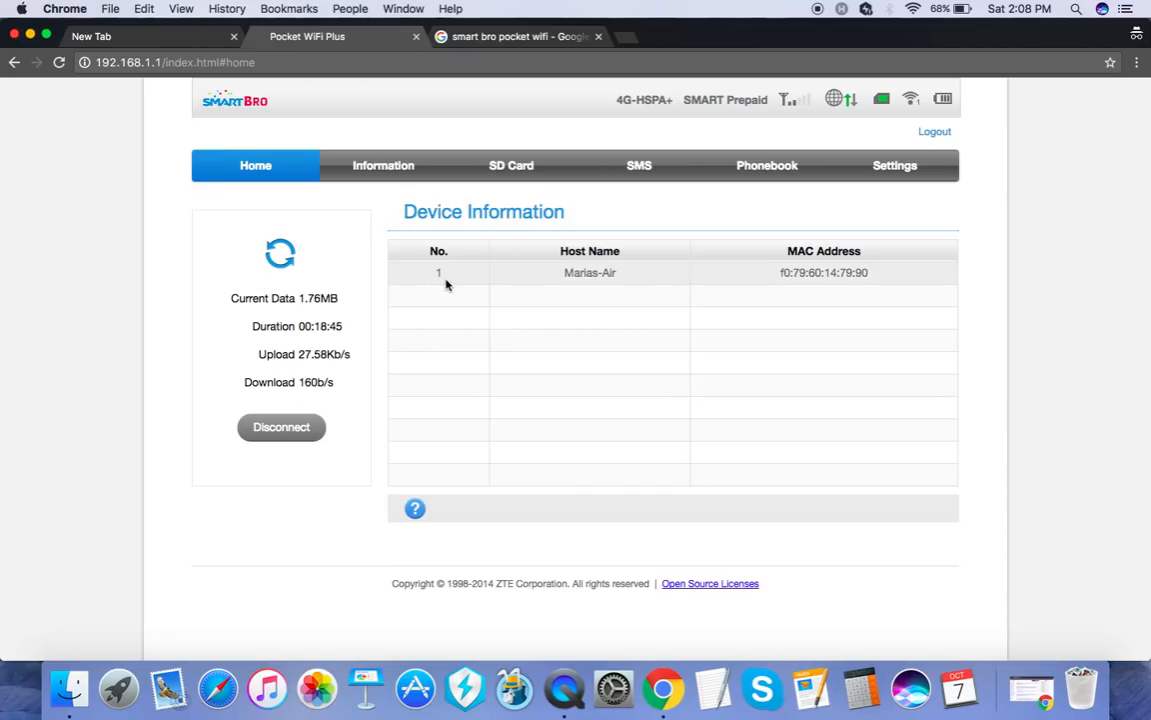
pyautogui.moveTo(434, 255)
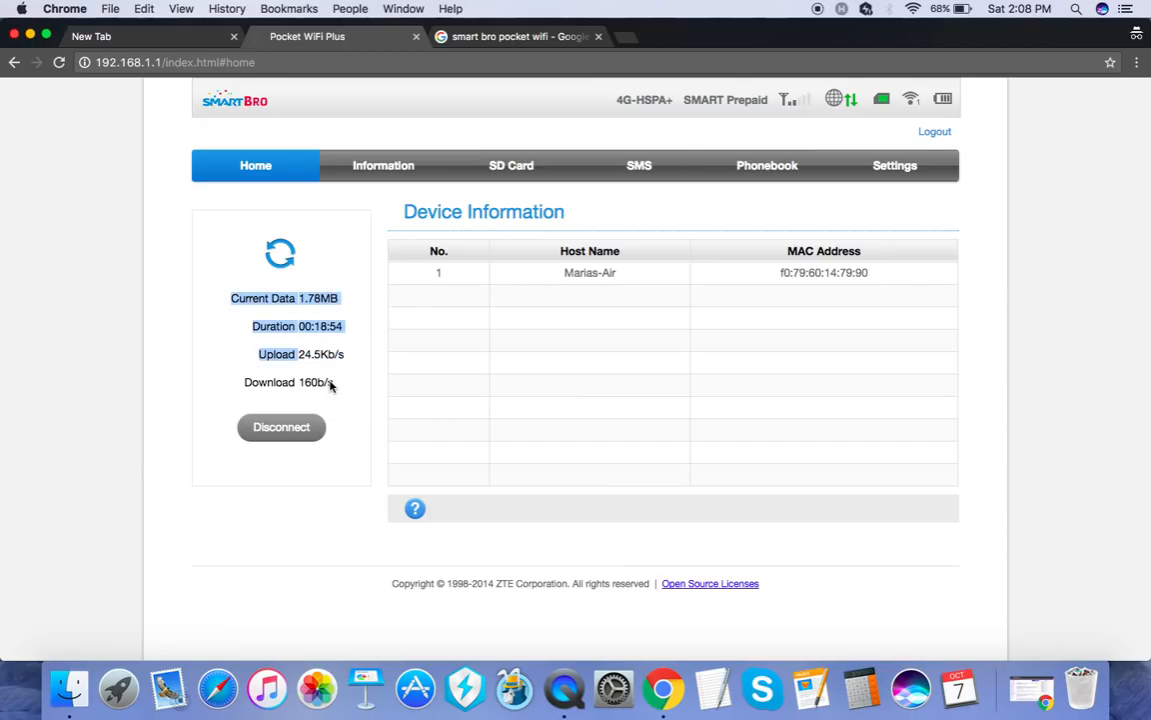
pyautogui.moveTo(657, 216)
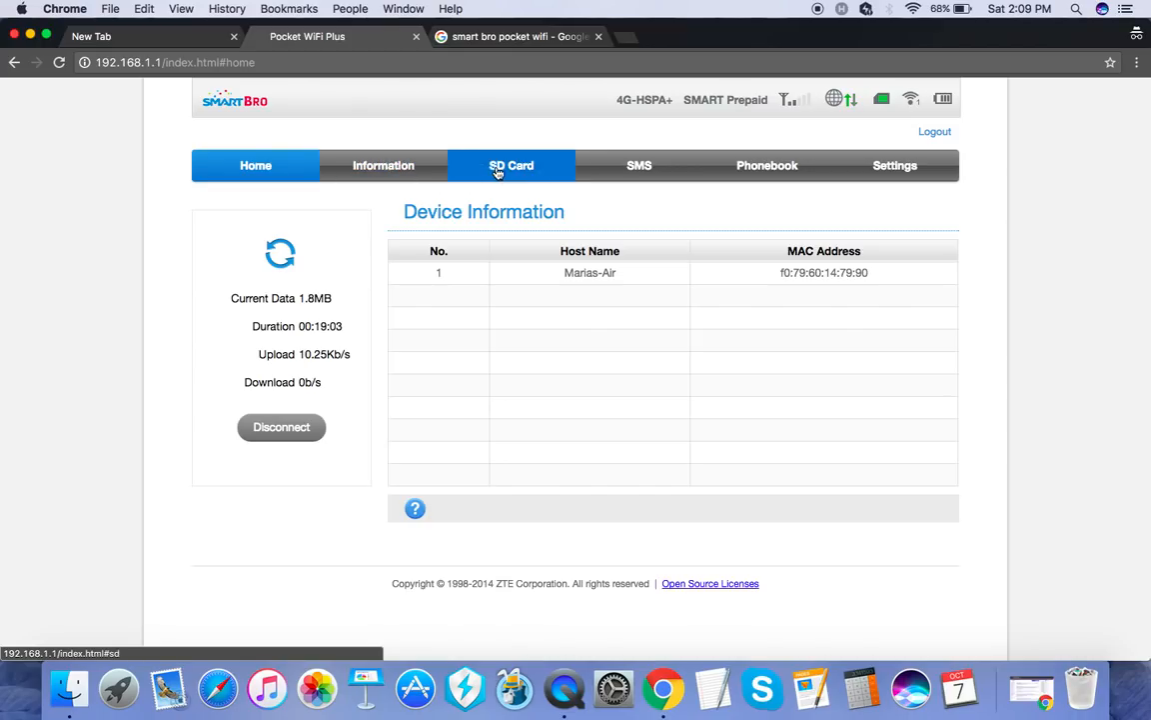
pyautogui.moveTo(541, 185)
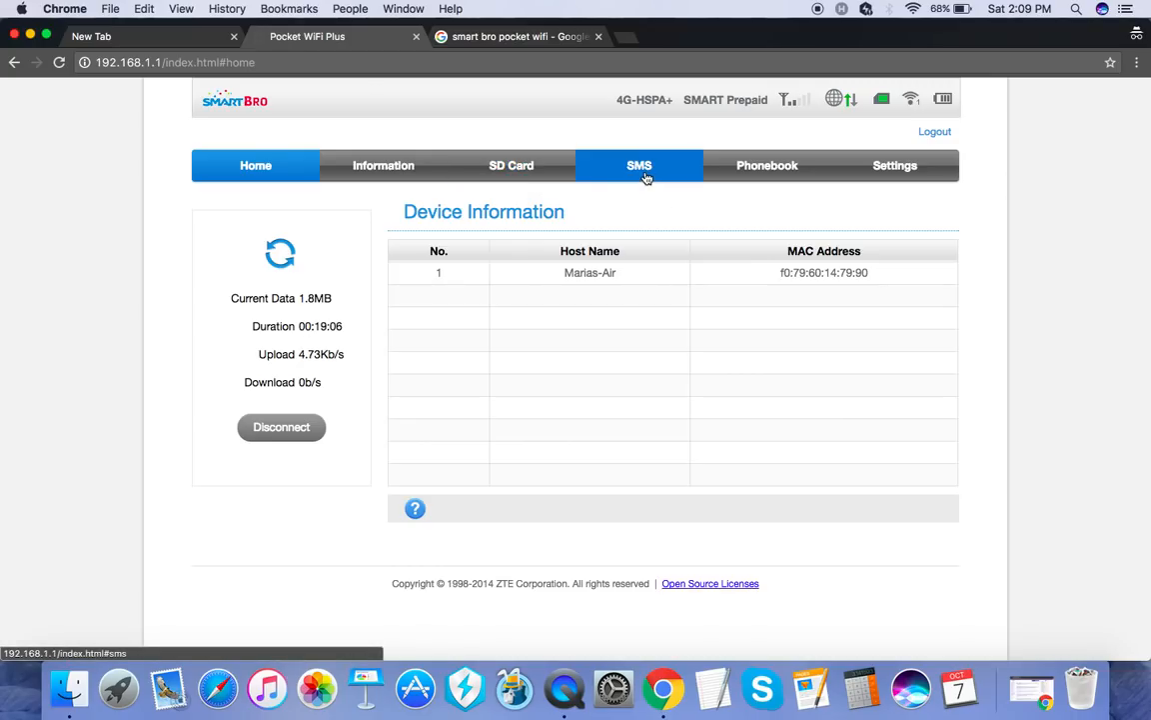
# Look at the SMS and Phonebook sections, ending on the Device SMS inbox (55/100).
pyautogui.click(639, 165)
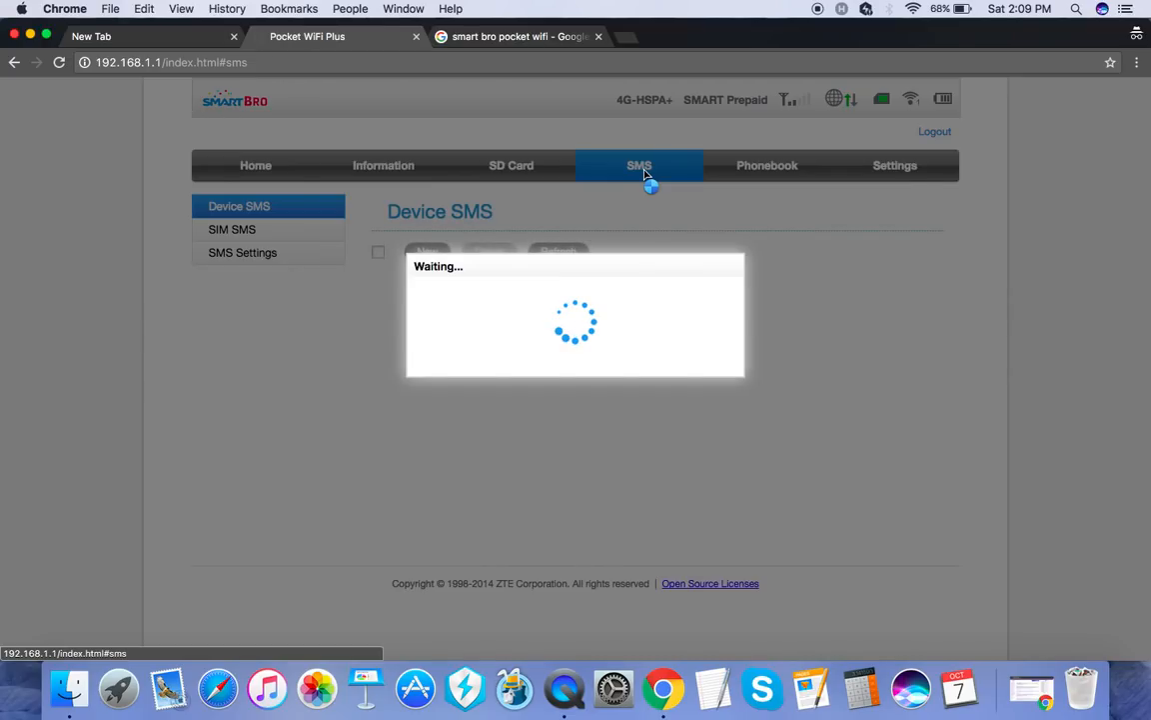
pyautogui.click(638, 165)
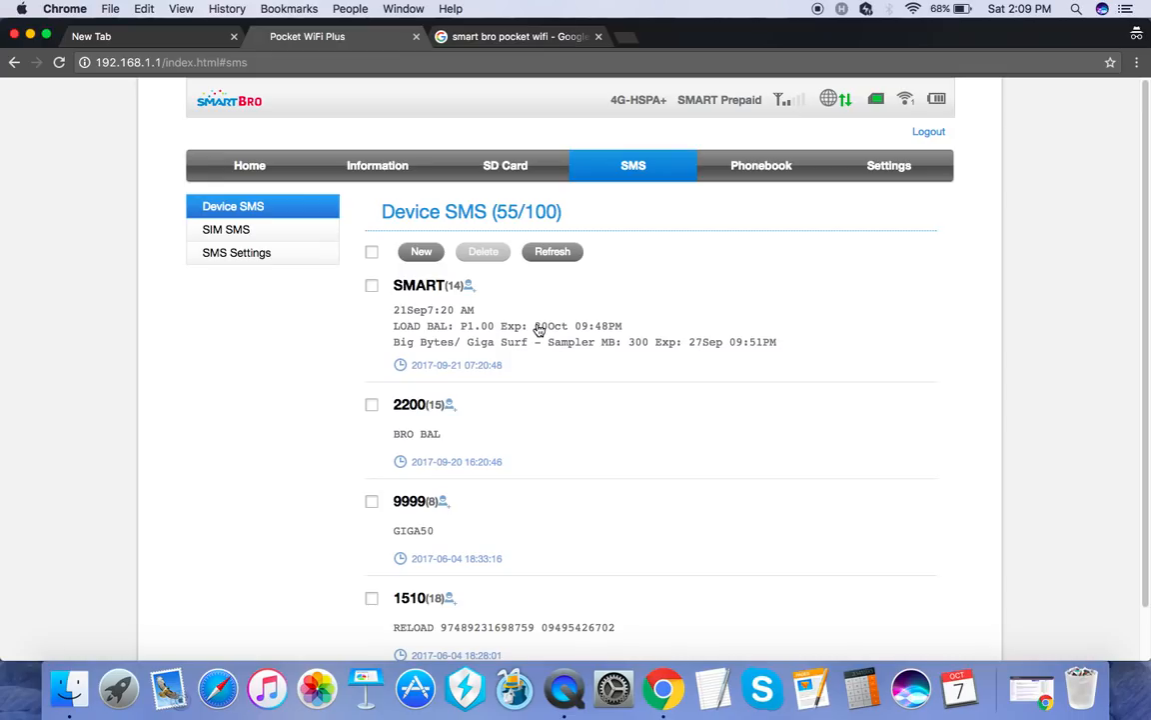
pyautogui.click(767, 165)
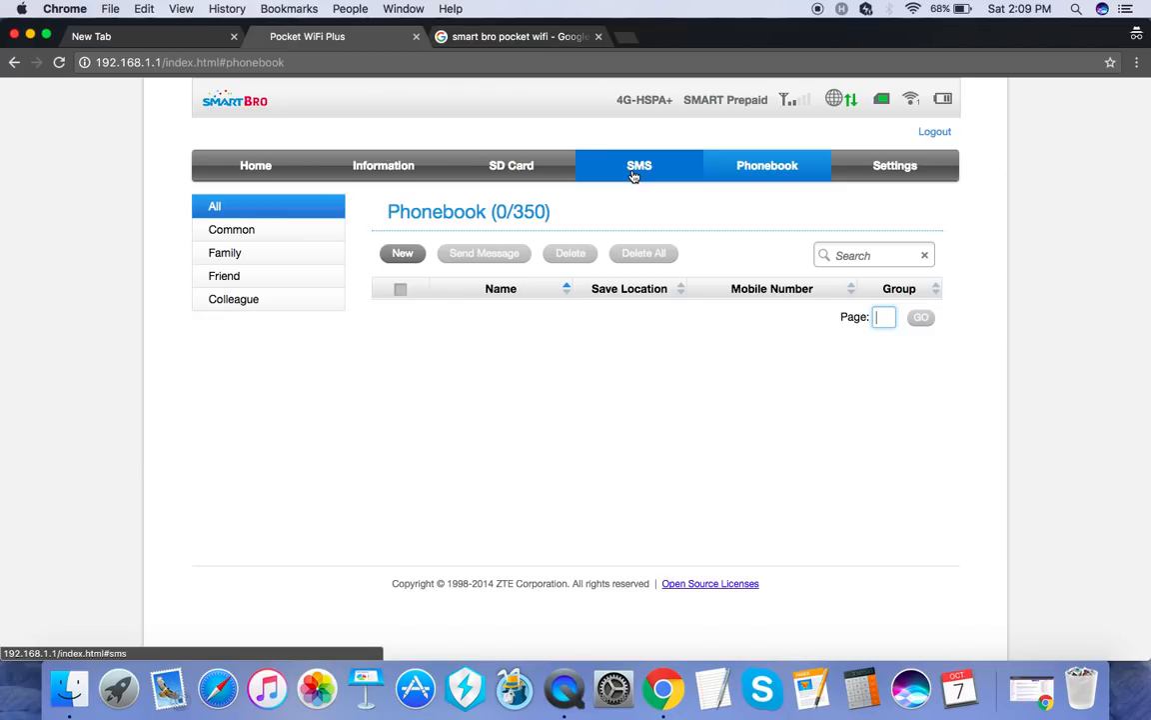
pyautogui.moveTo(640, 174)
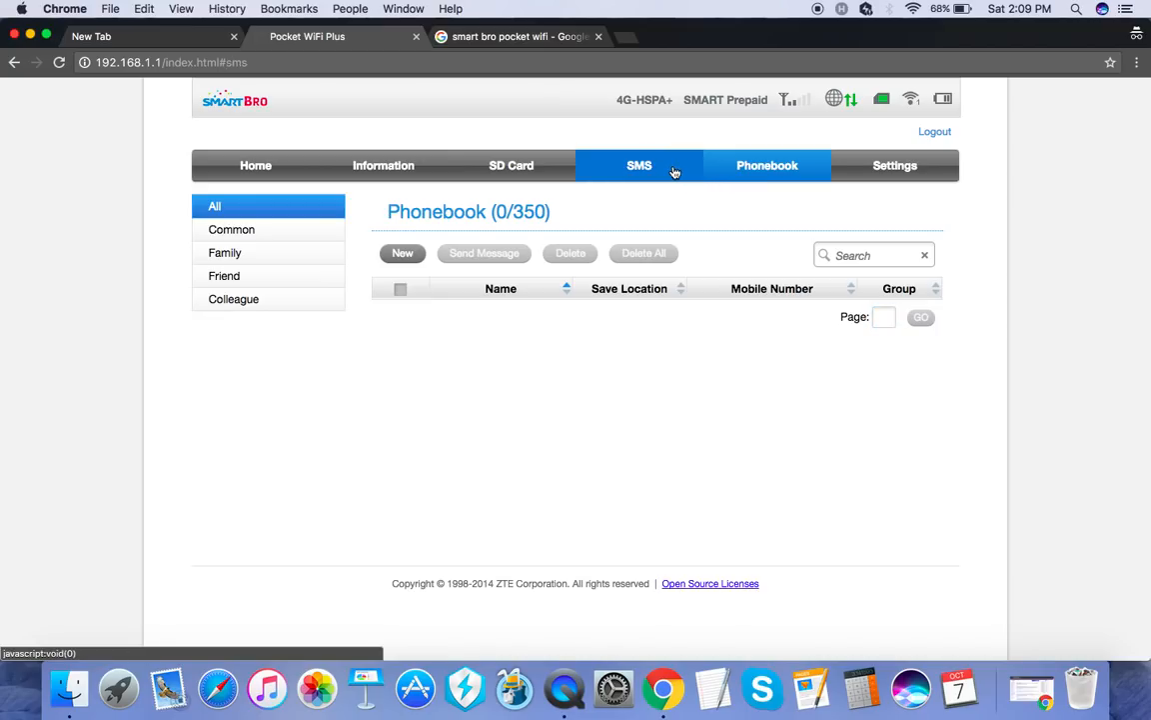
pyautogui.click(634, 165)
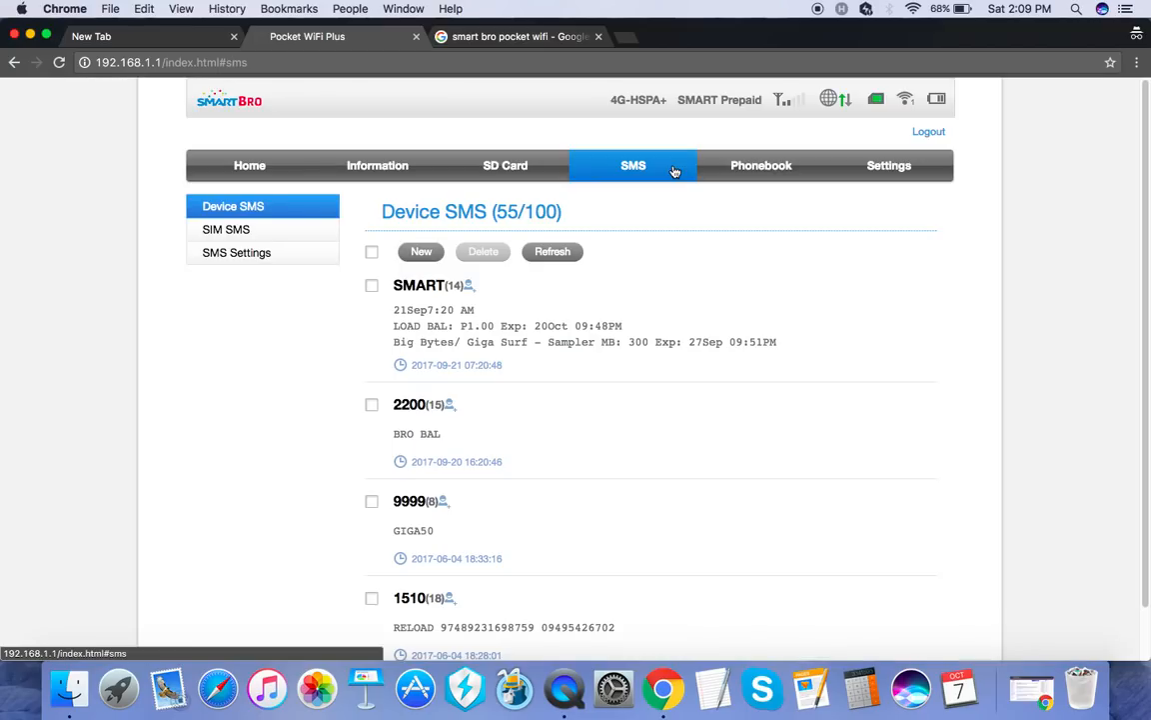
pyautogui.moveTo(550, 461)
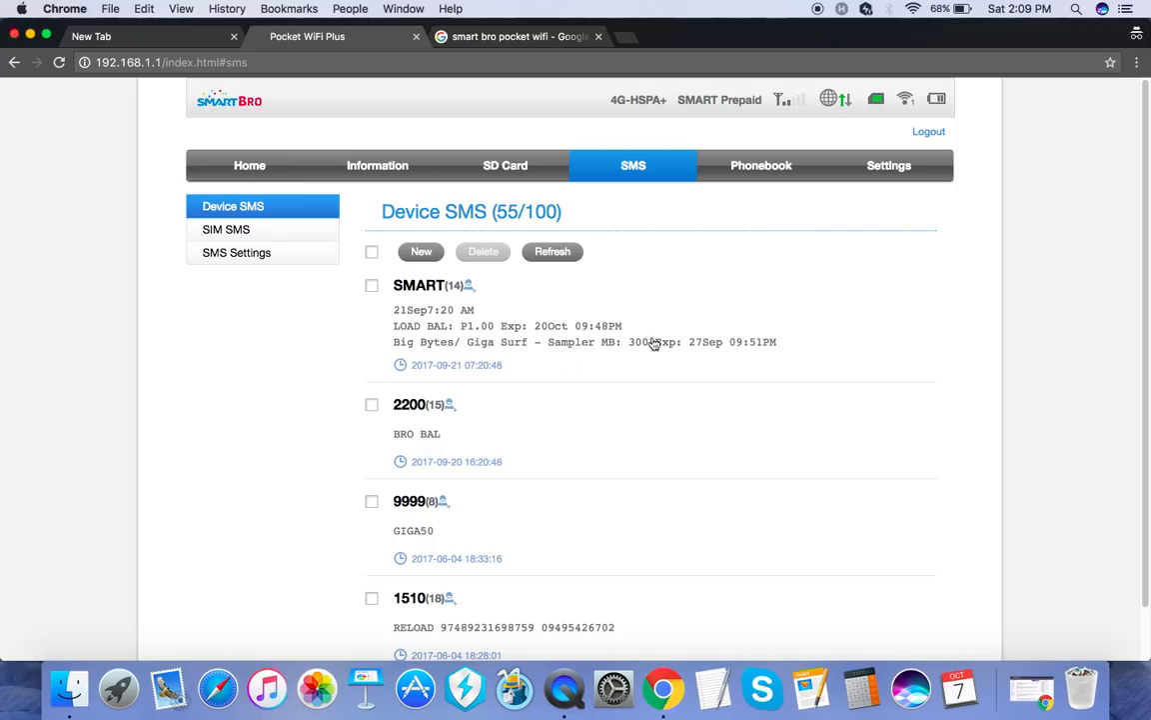
pyautogui.moveTo(873, 175)
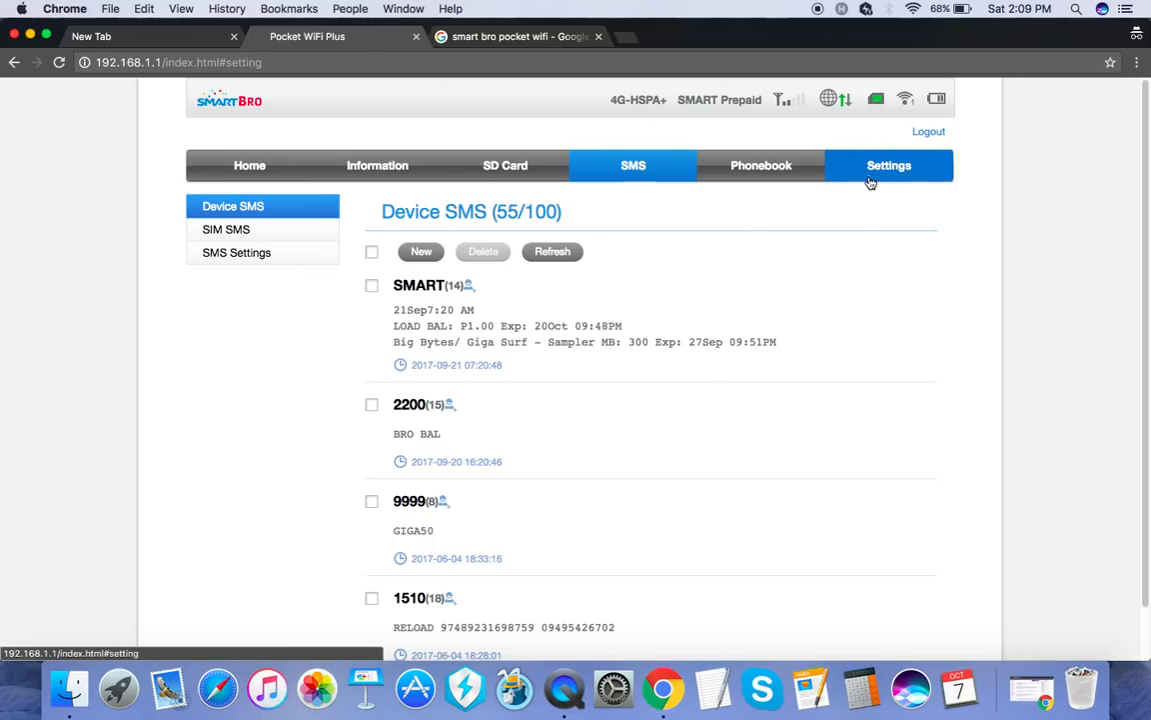
pyautogui.click(889, 165)
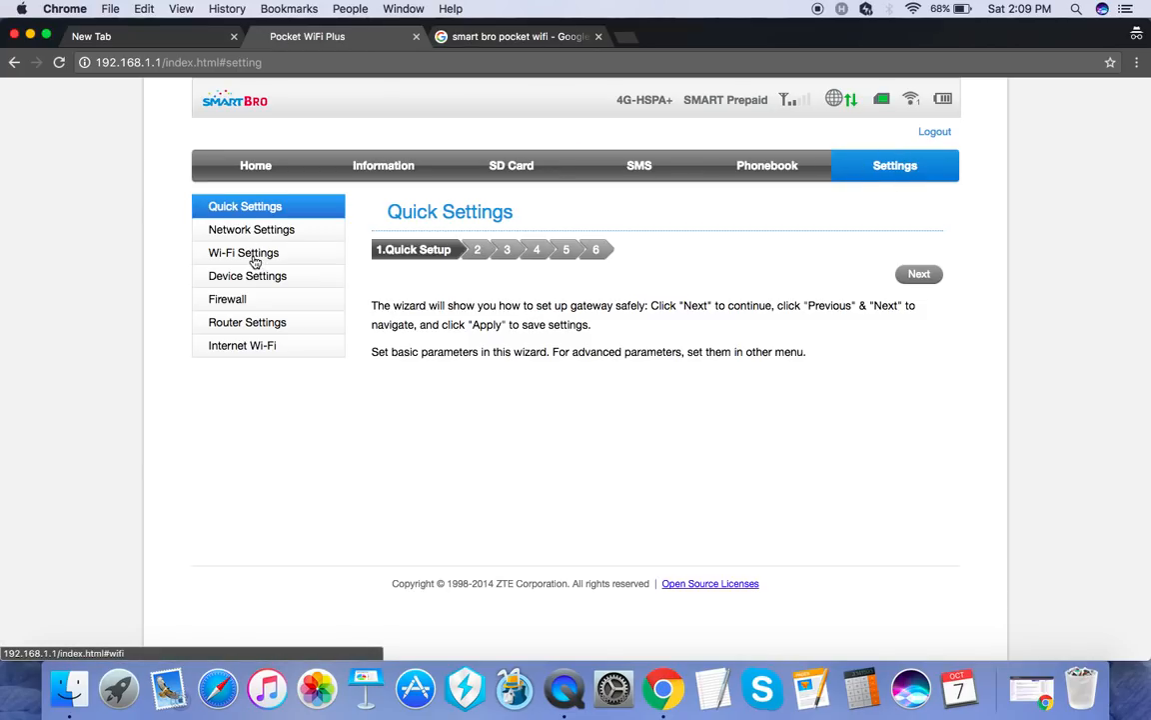
pyautogui.click(243, 252)
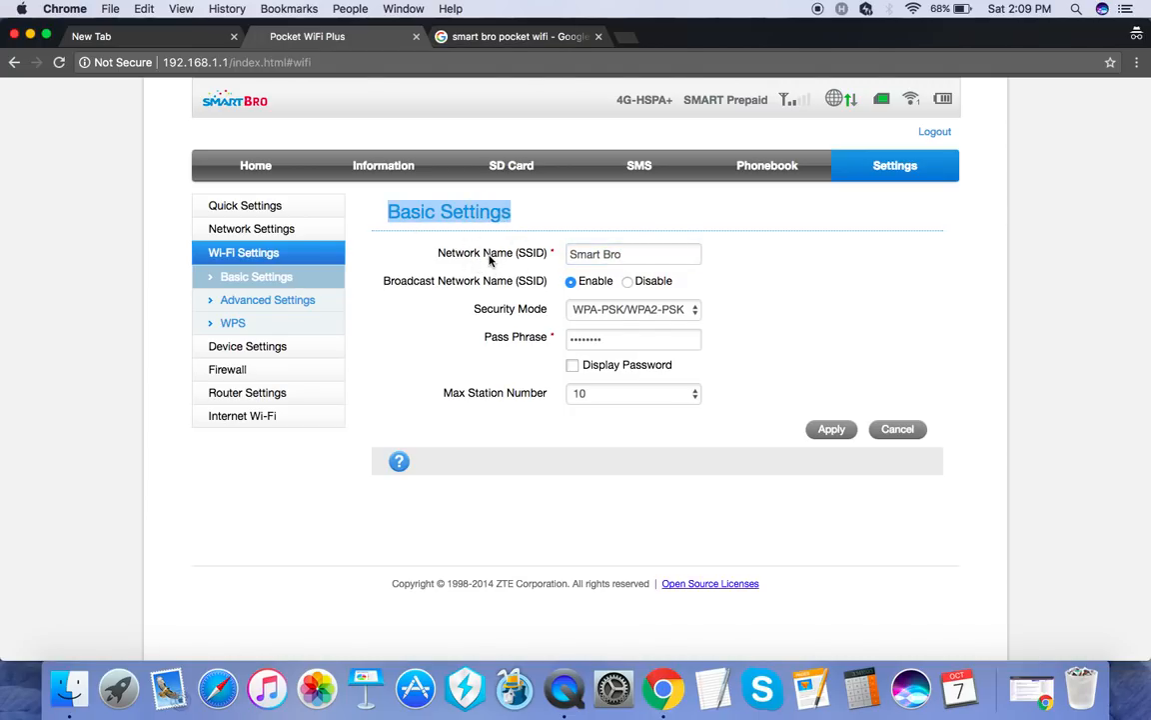
pyautogui.click(606, 252)
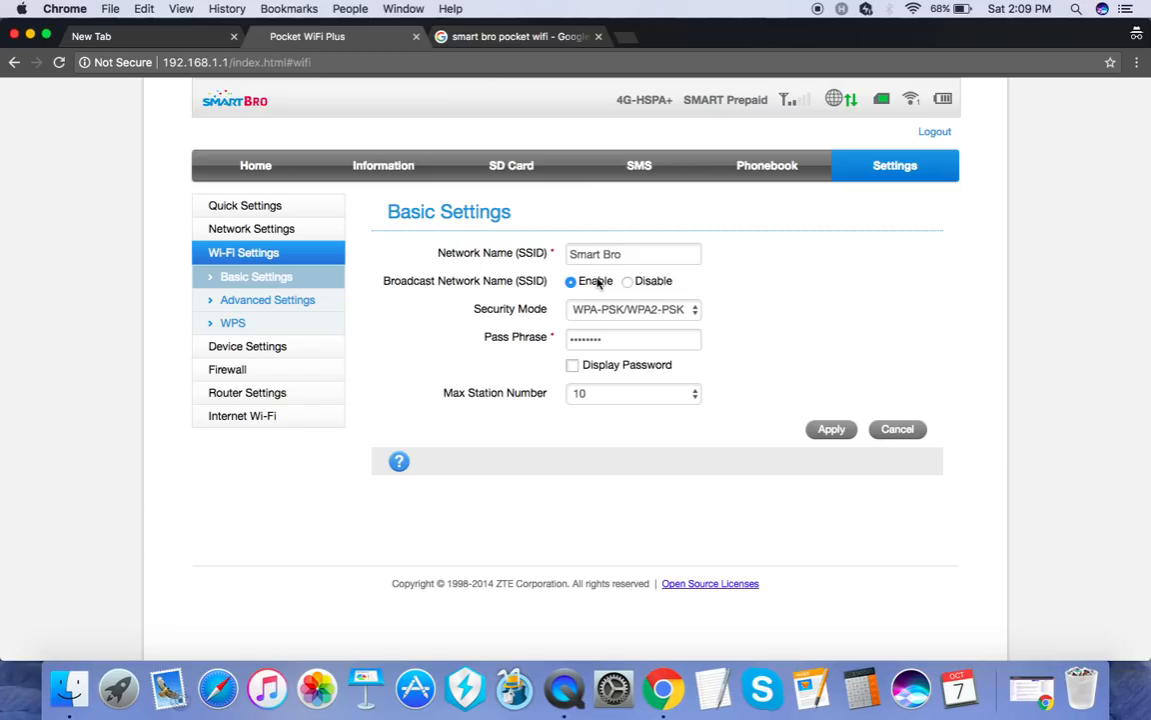
pyautogui.click(634, 339)
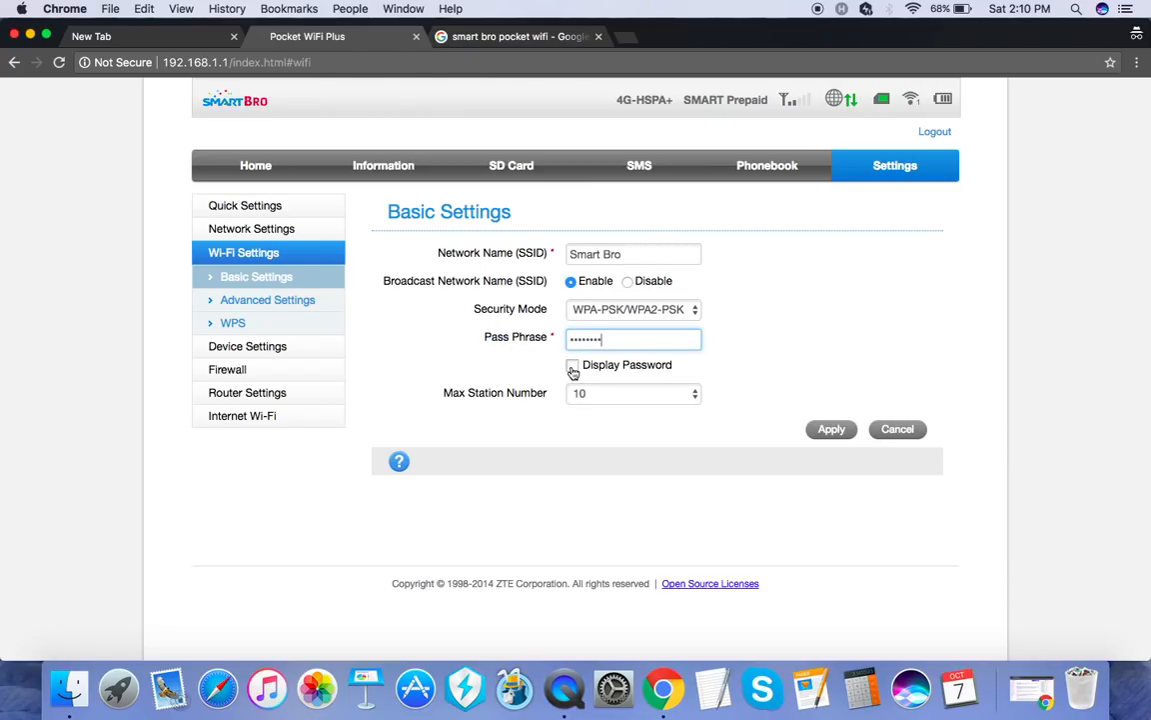
pyautogui.click(571, 365)
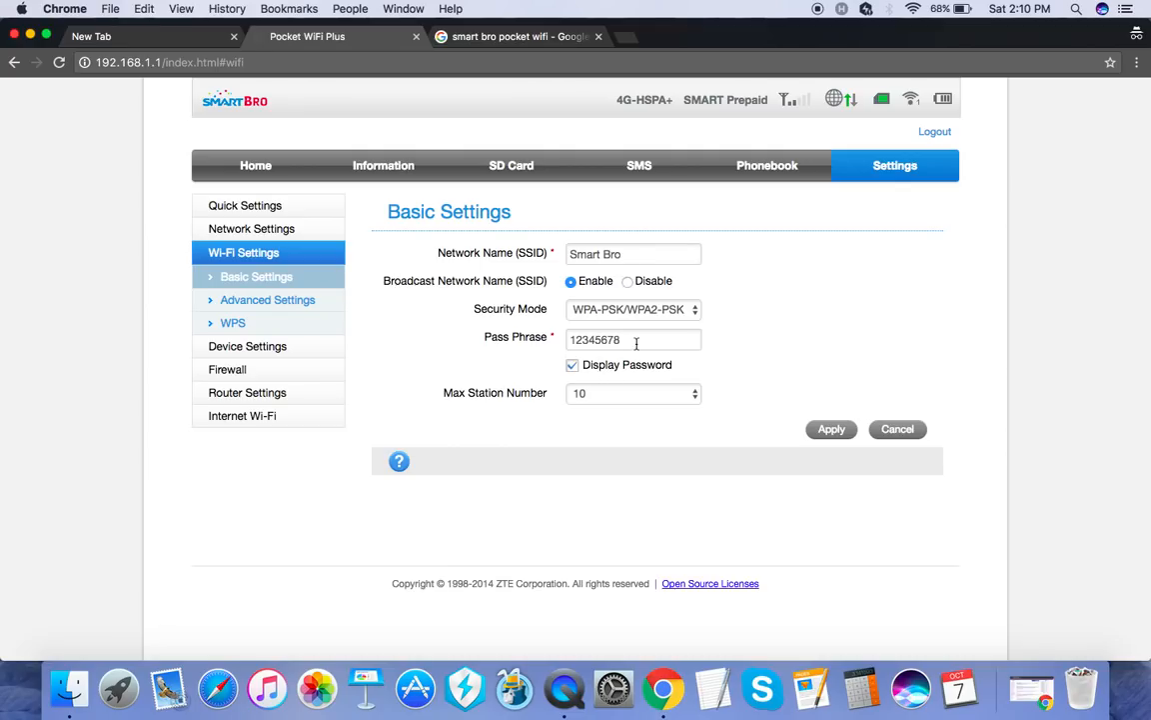
pyautogui.moveTo(624, 356)
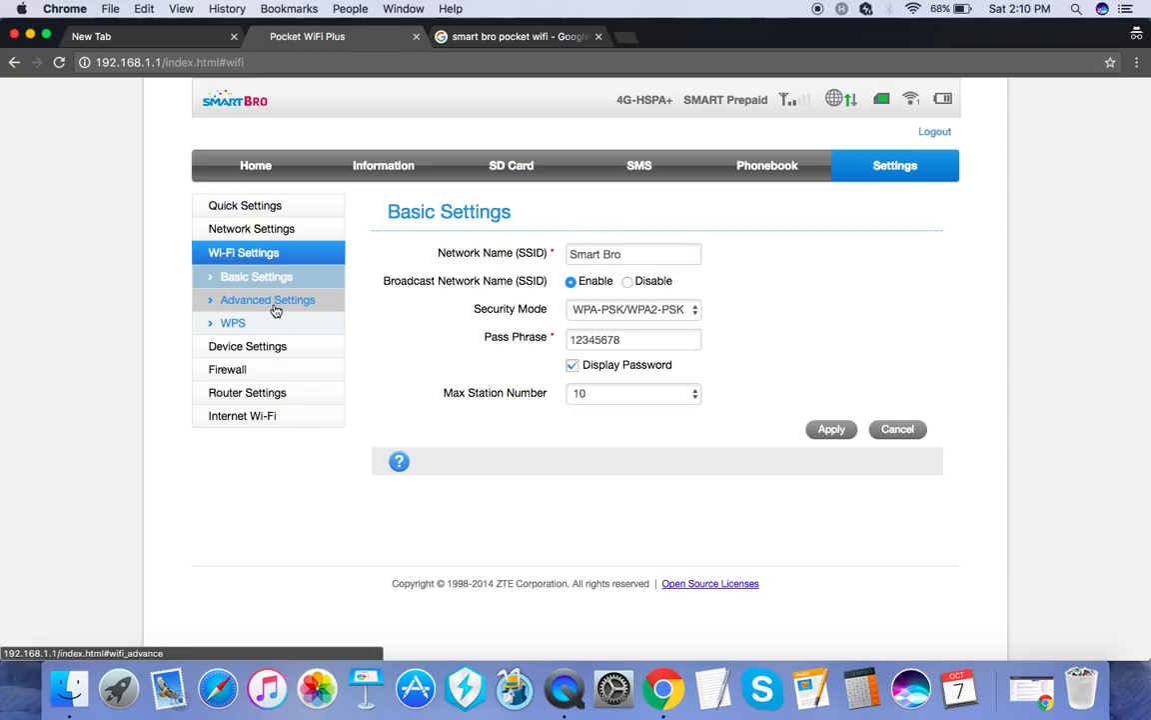
# Browse Advanced, Device and Network settings, ending on the Quick Settings wizard.
pyautogui.click(267, 300)
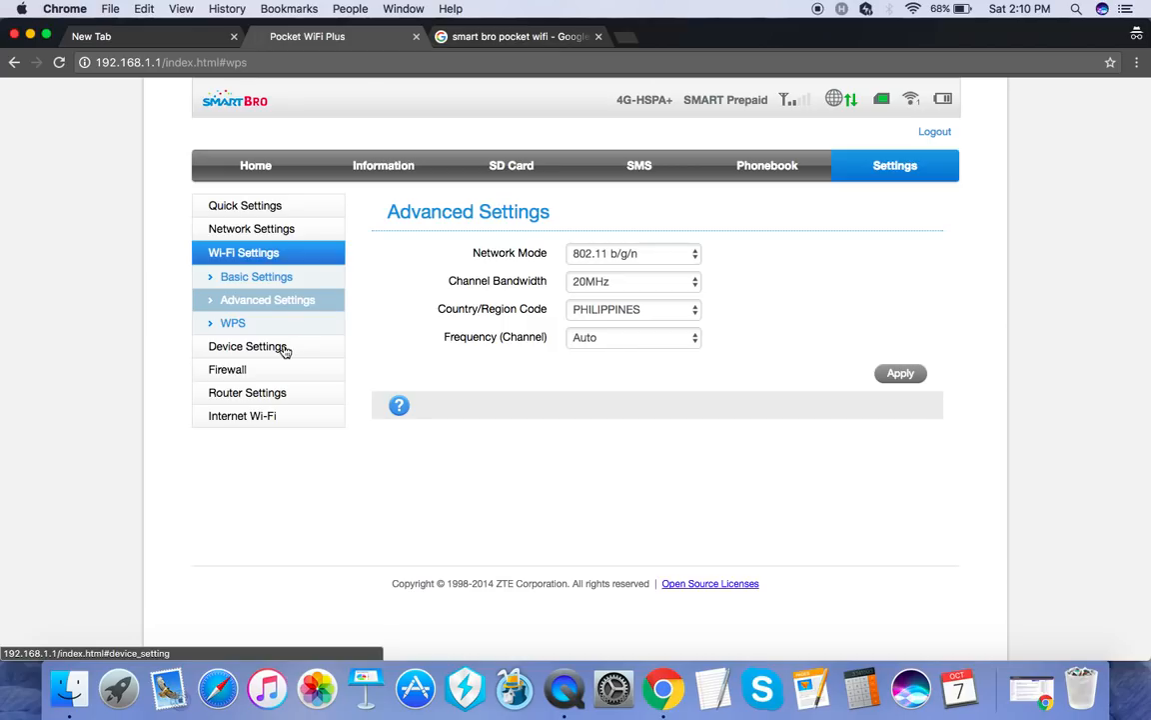
pyautogui.click(247, 345)
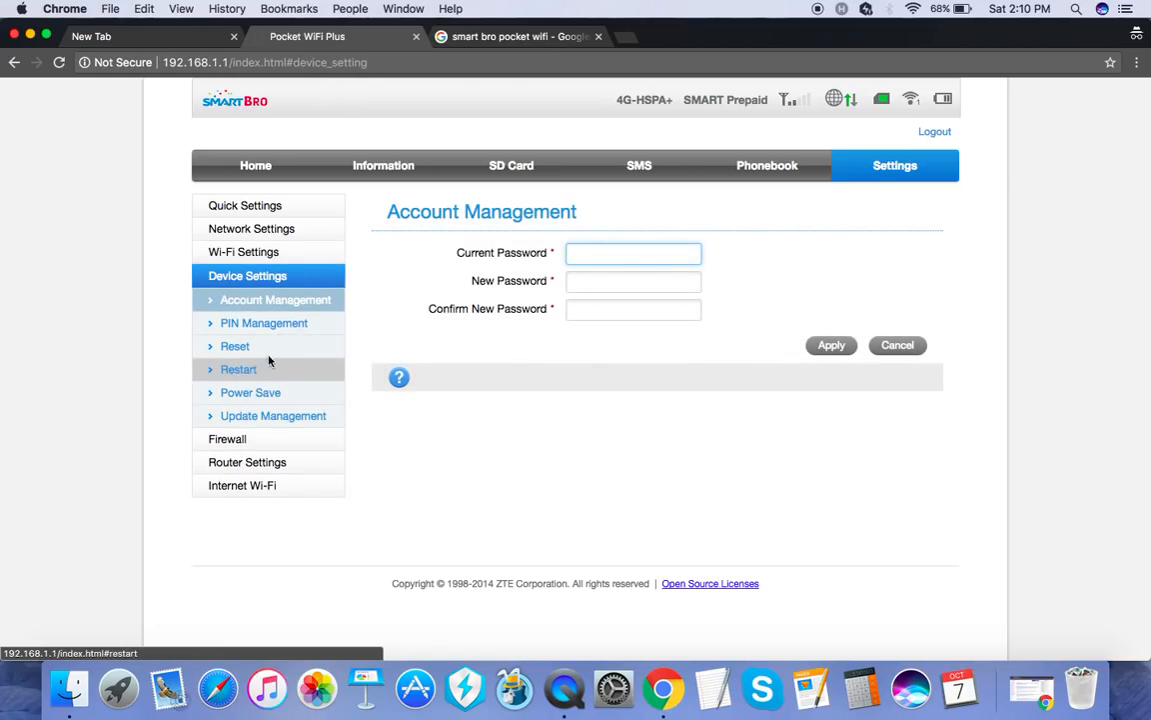
pyautogui.click(251, 228)
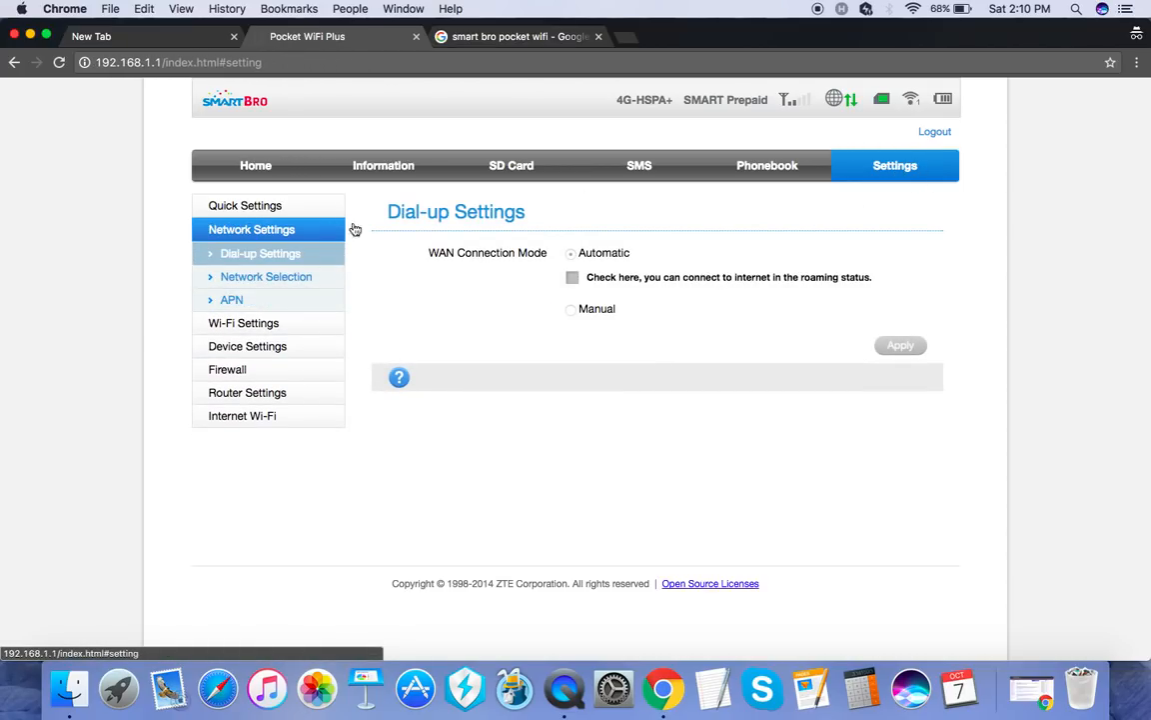
pyautogui.click(245, 205)
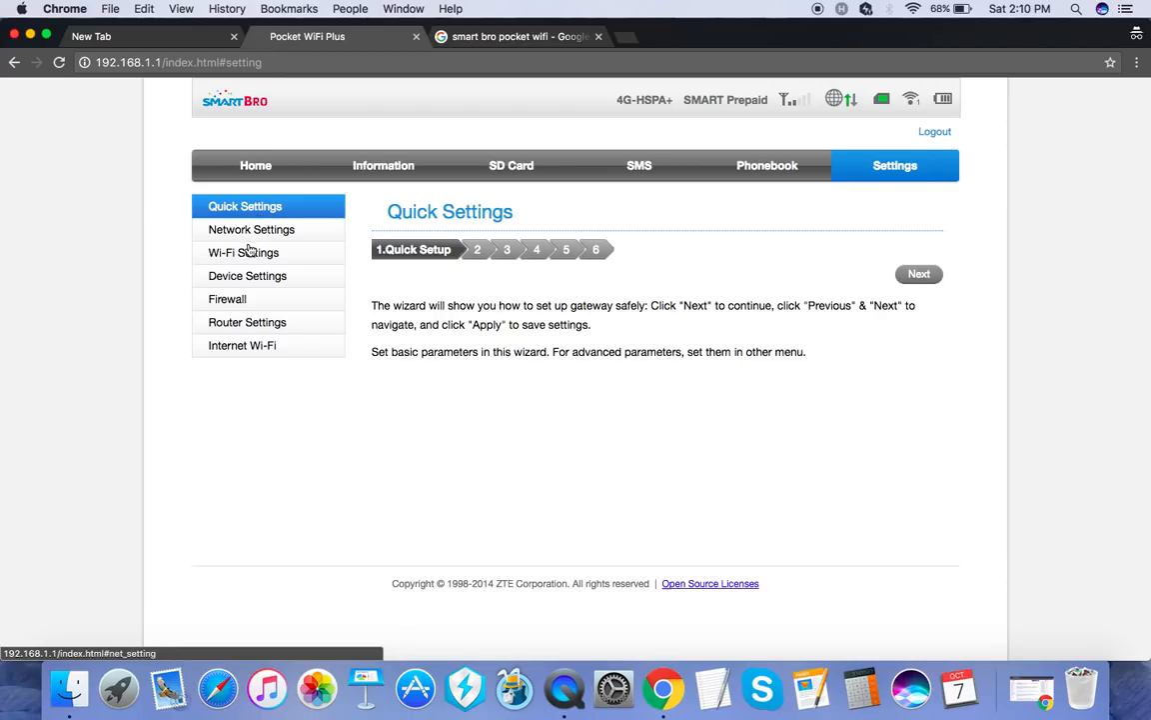
# Reopen Wi-Fi basic settings, select the SSID field and apply, triggering the reconnect warning.
pyautogui.click(243, 251)
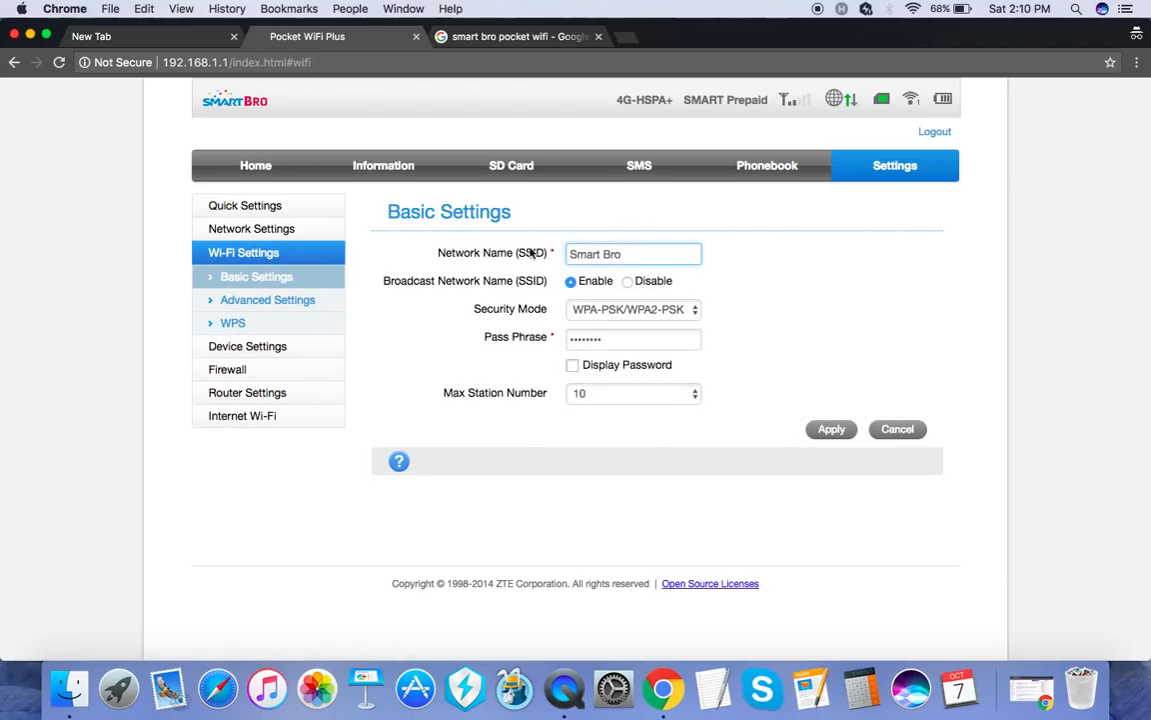
pyautogui.doubleClick(458, 253)
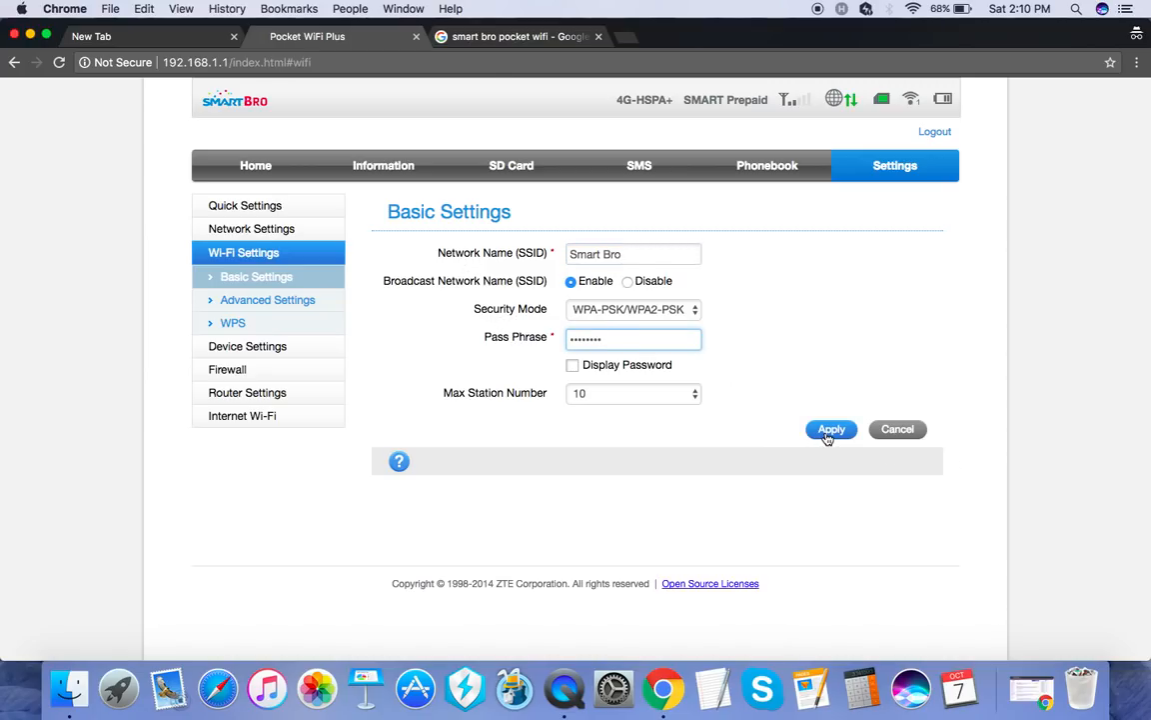
pyautogui.click(830, 429)
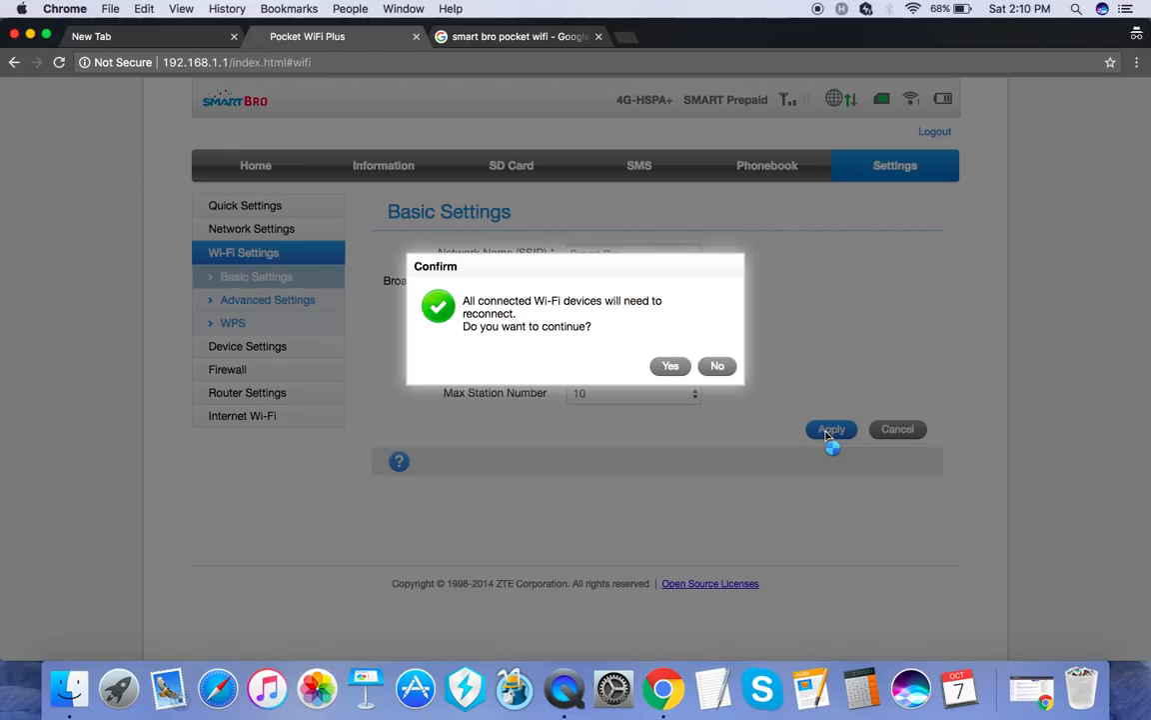
pyautogui.moveTo(639, 607)
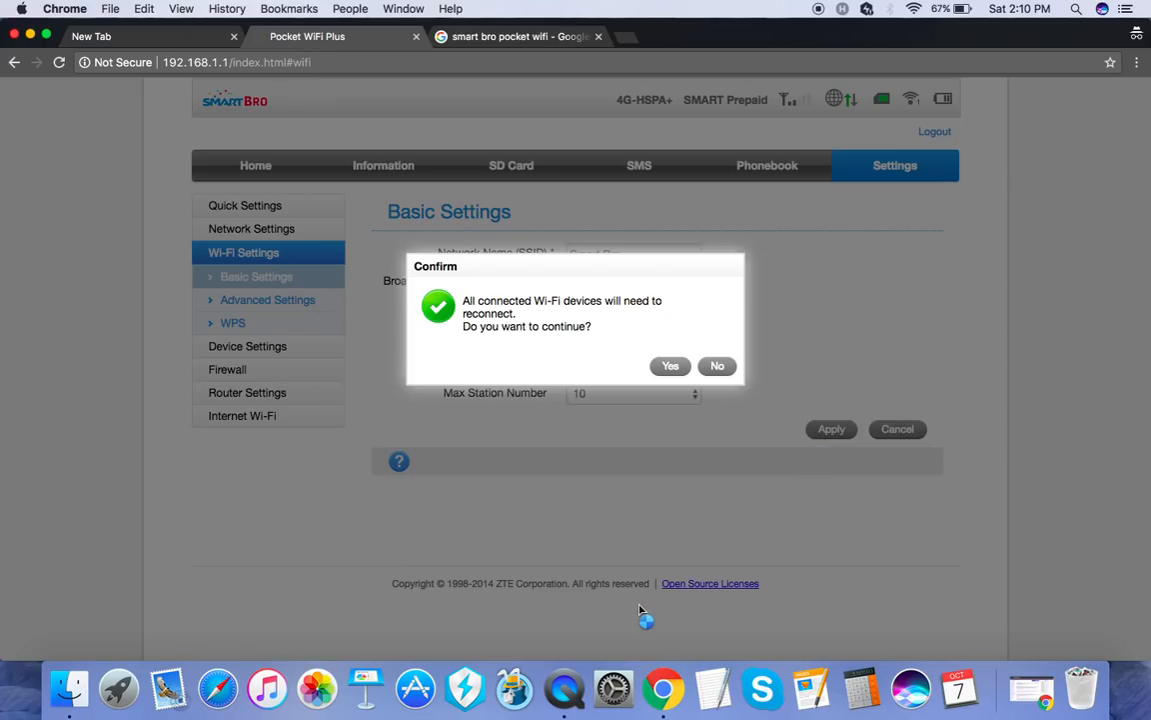